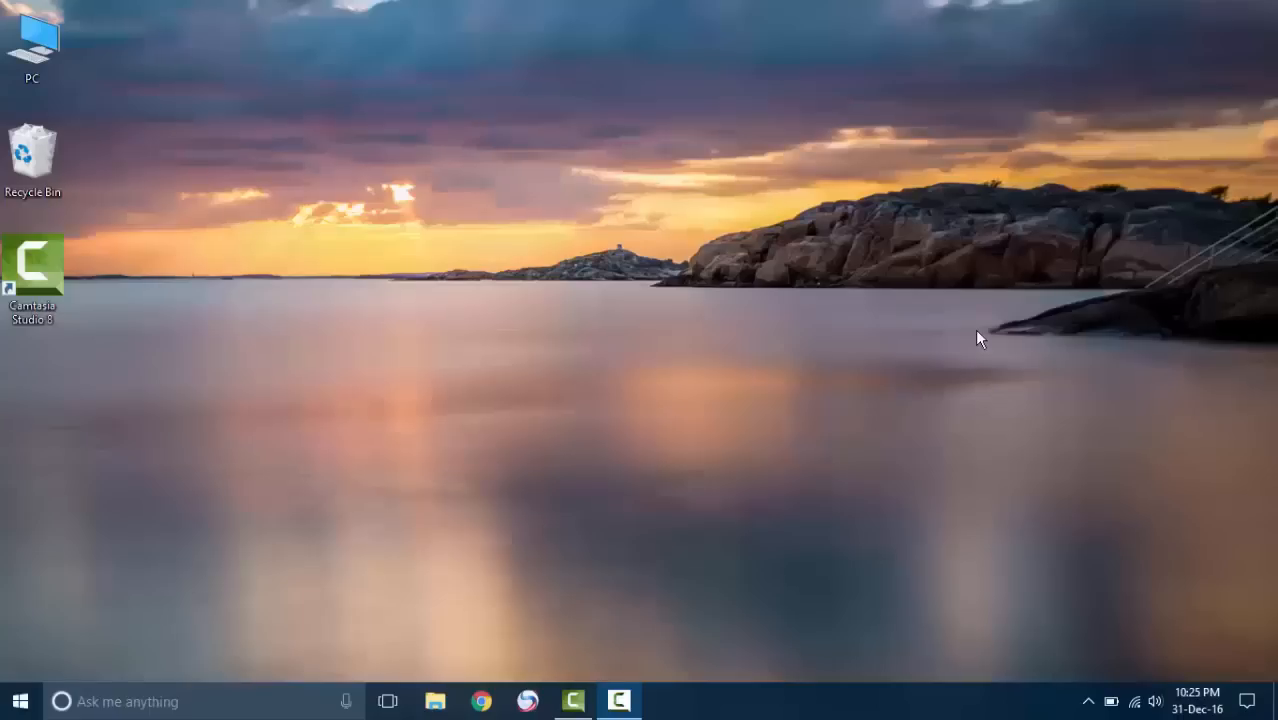
mouse_move(1090, 672)
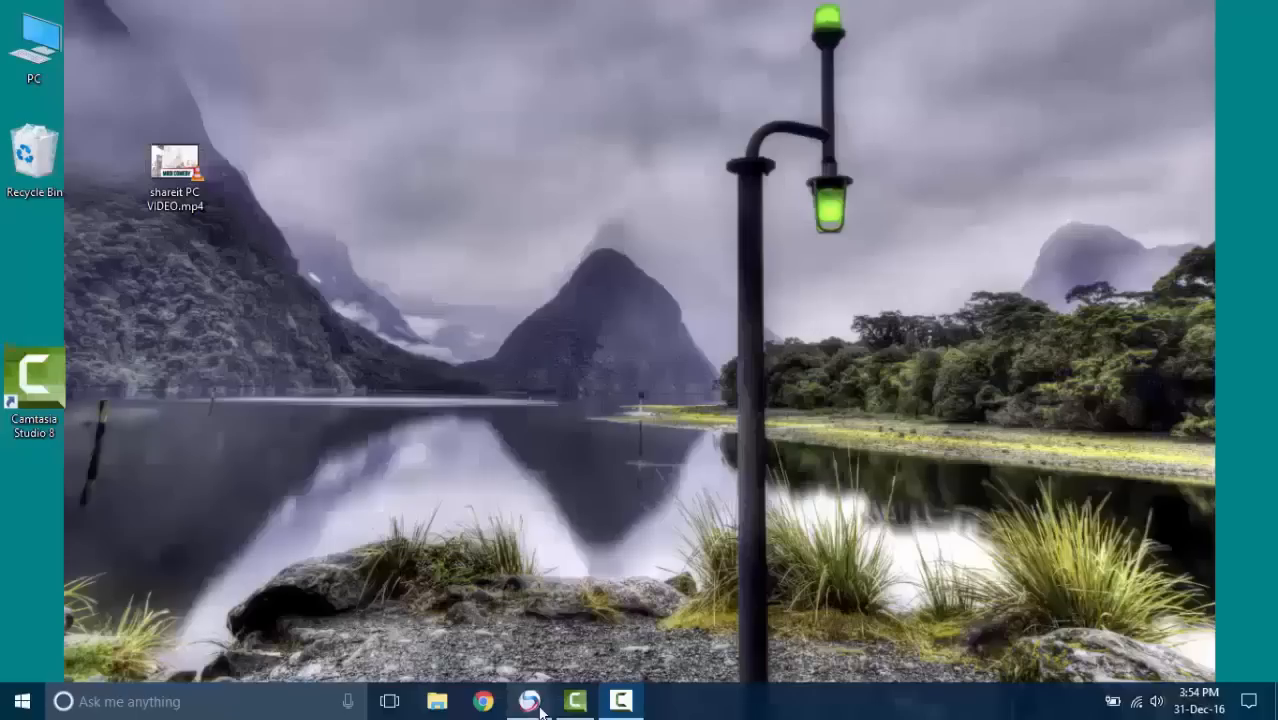
mouse_move(546, 708)
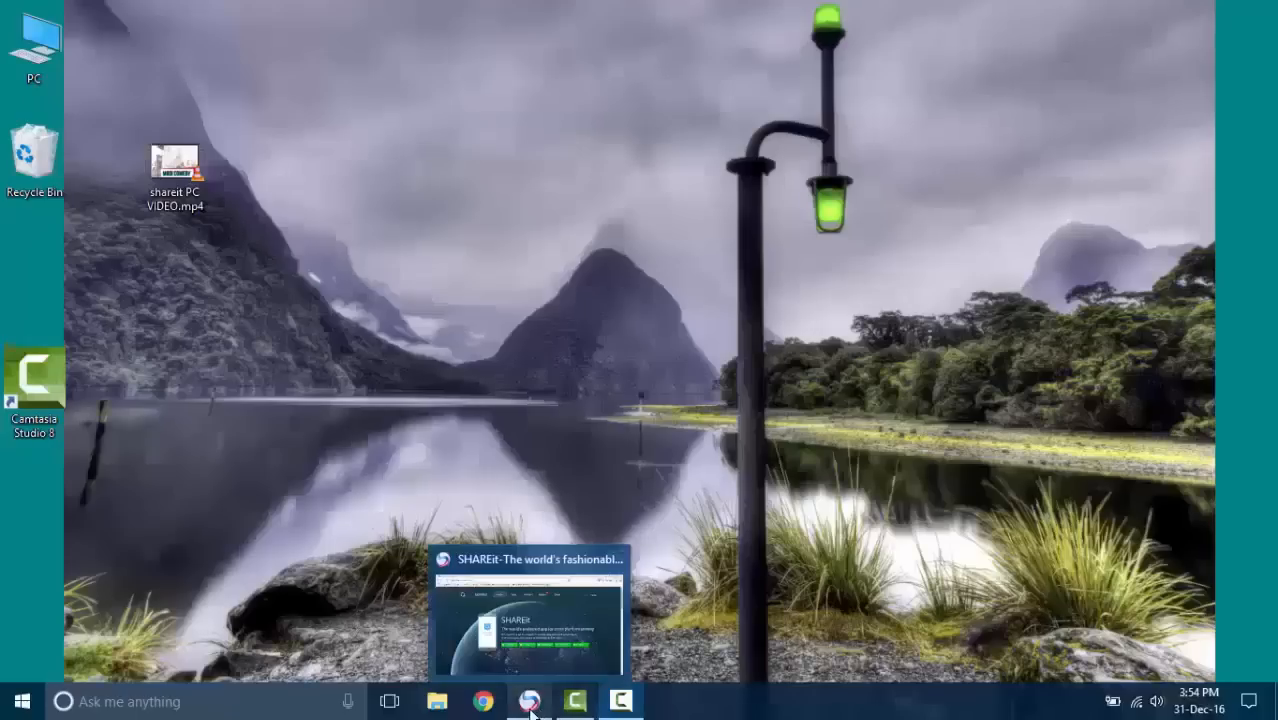
Download the SHAREit Windows installer from ushareit.com.
click(522, 696)
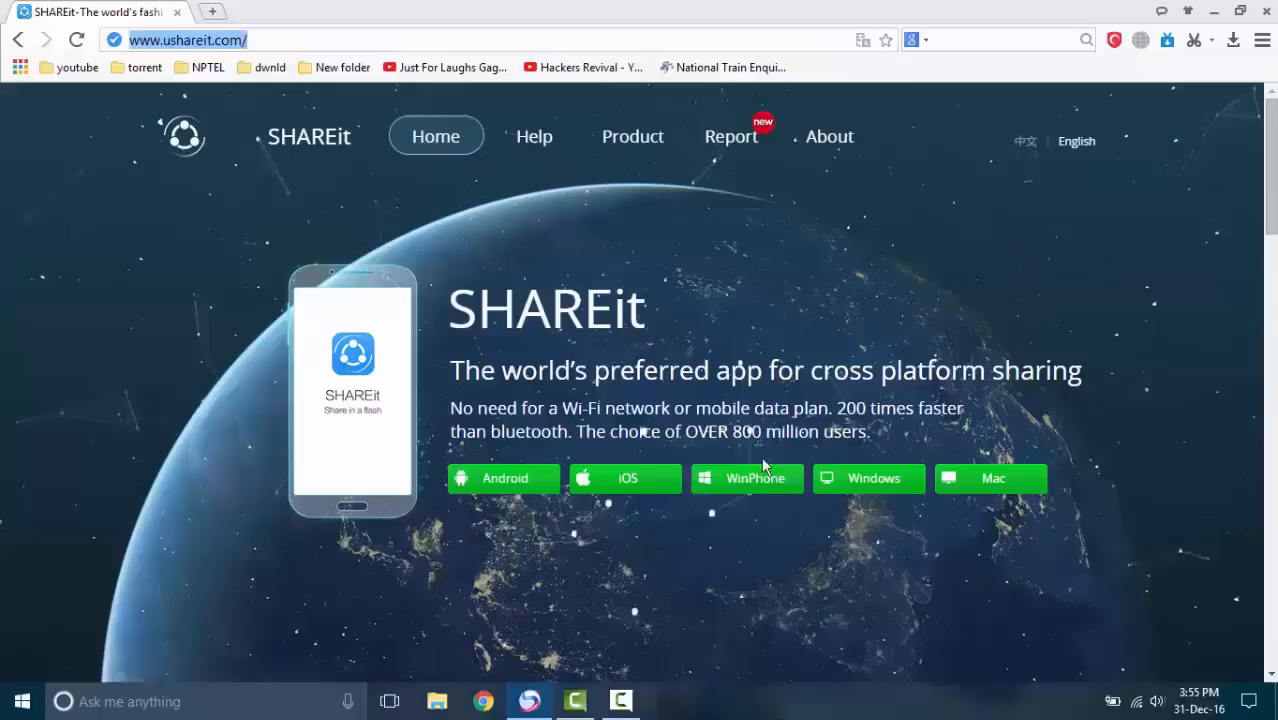
mouse_move(736, 456)
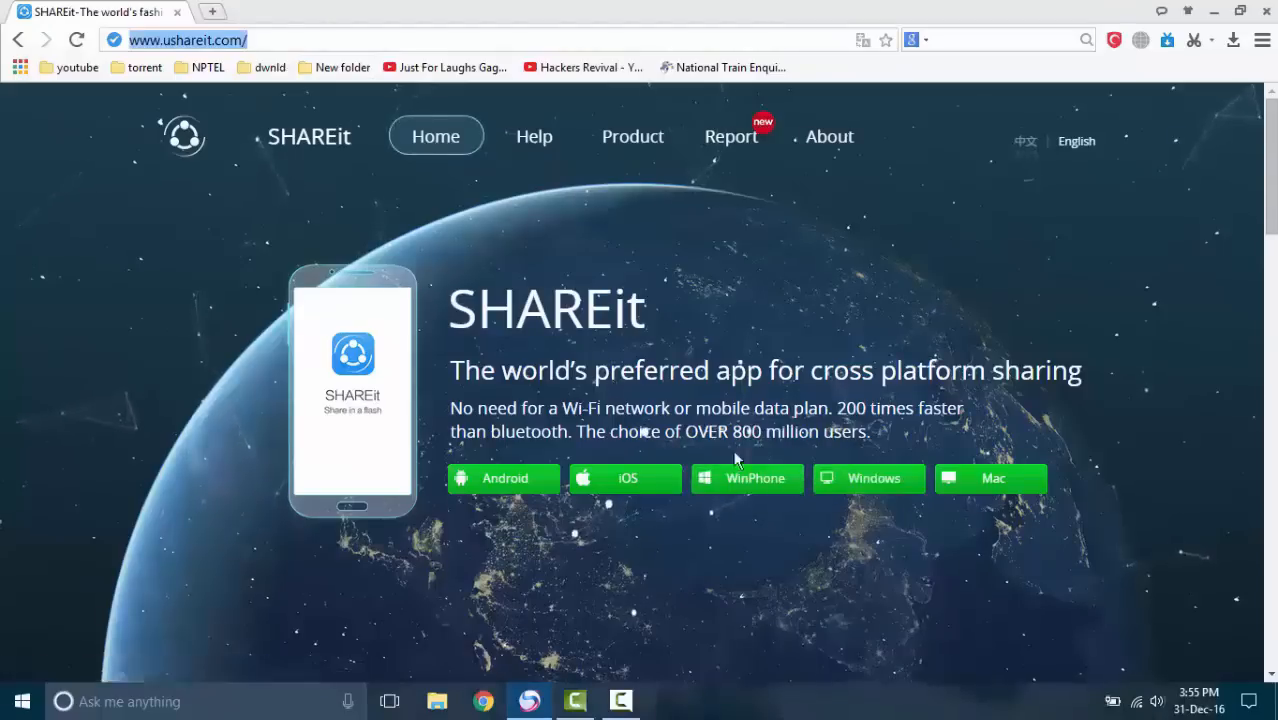
mouse_move(656, 418)
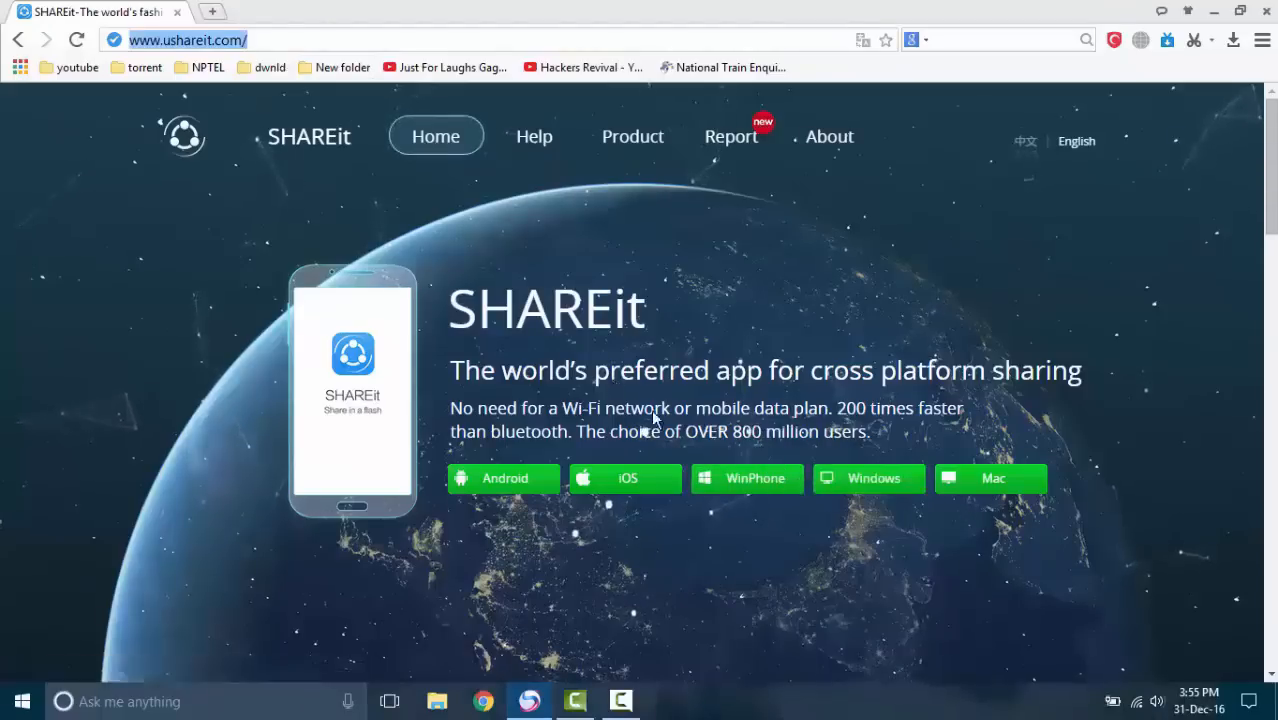
mouse_move(614, 390)
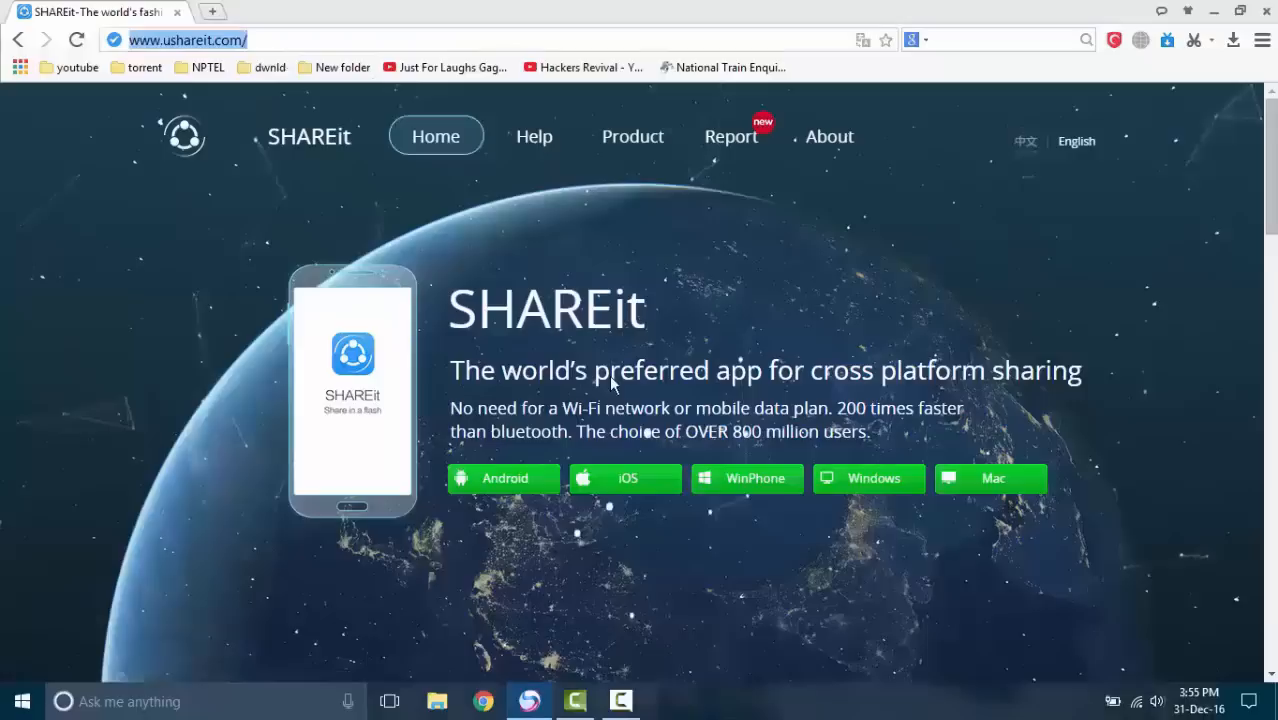
click(868, 478)
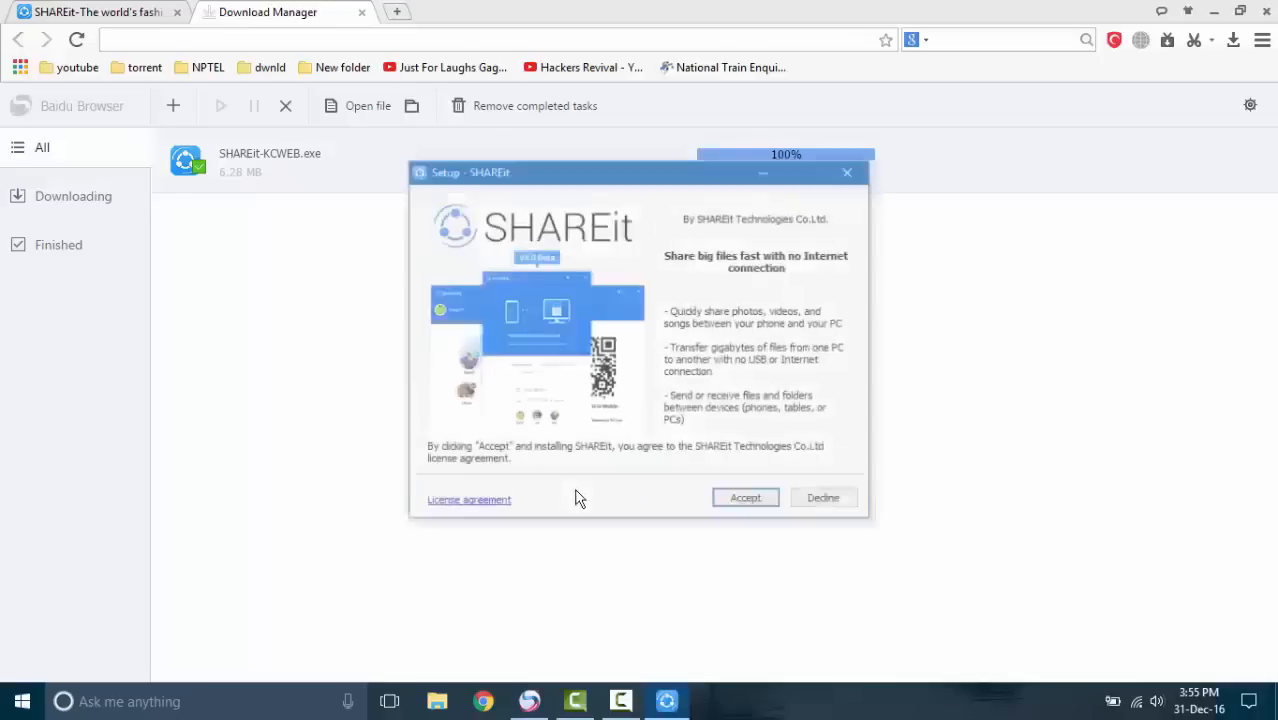
Accept the license agreement and keep the default installation folder.
click(744, 496)
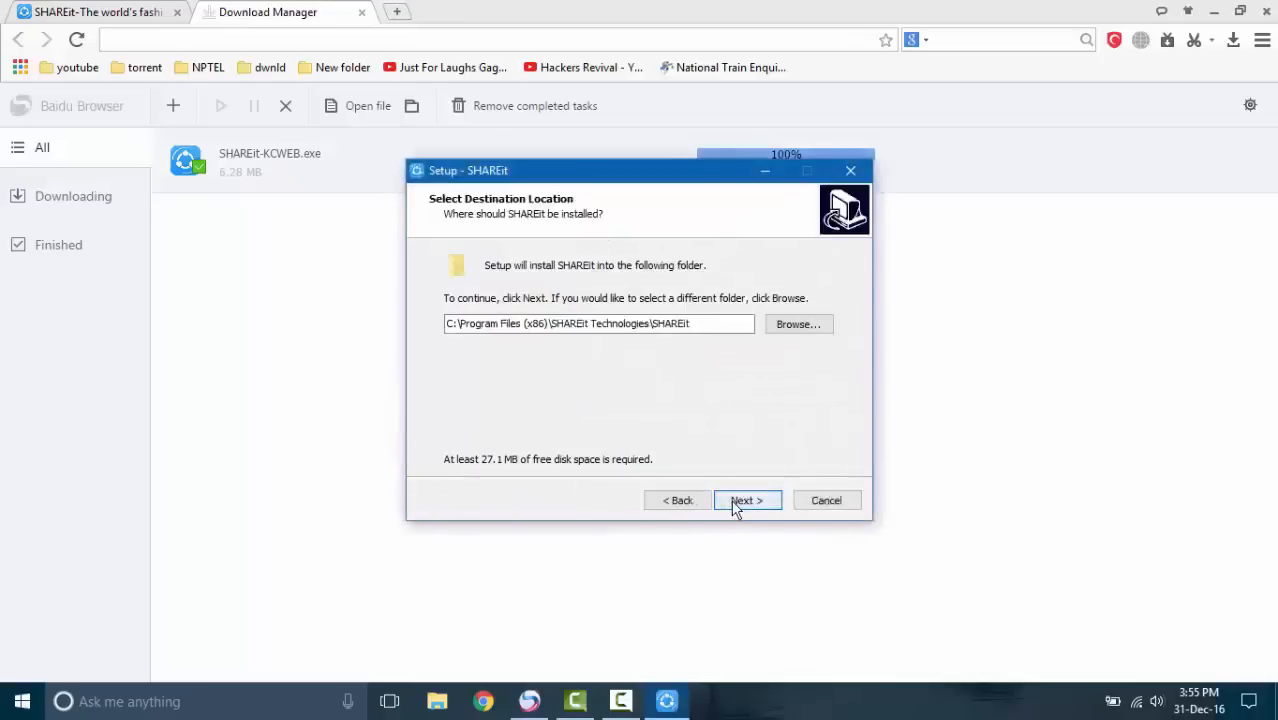
click(748, 500)
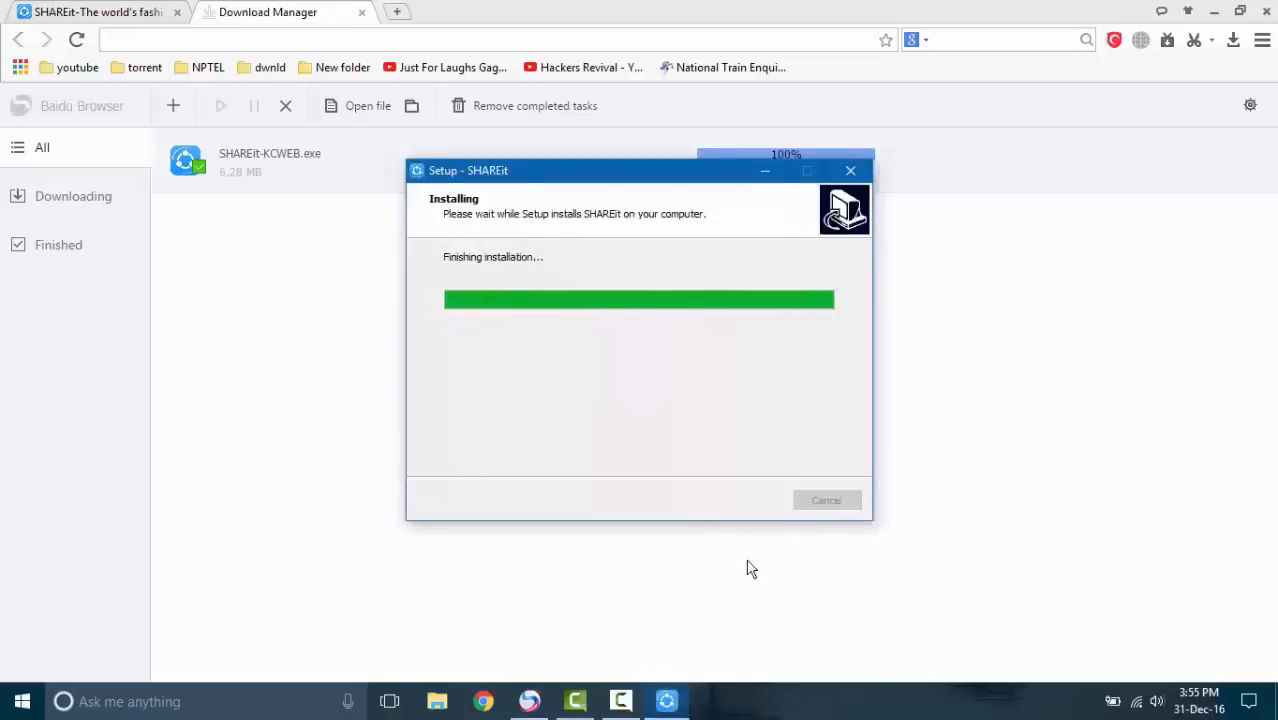
mouse_move(758, 564)
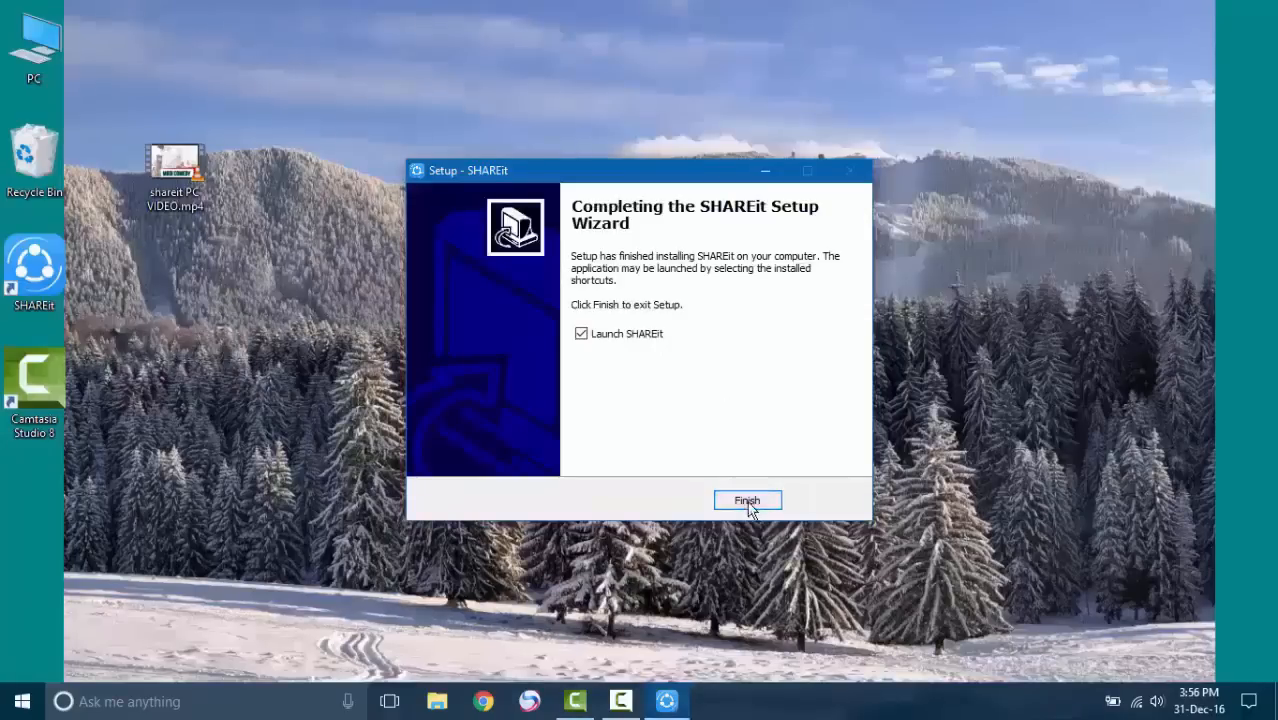
Finish setup, launch SHAREit from the desktop and accept the data-collection notice.
click(748, 500)
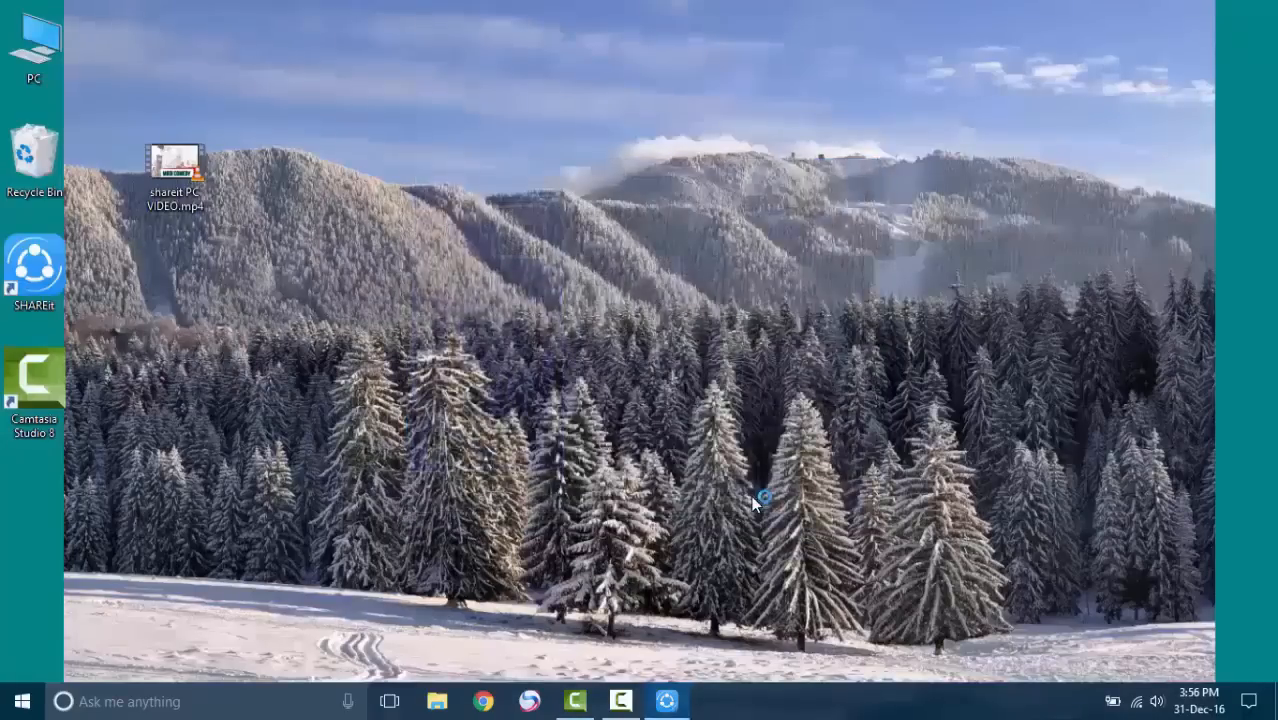
double_click(34, 262)
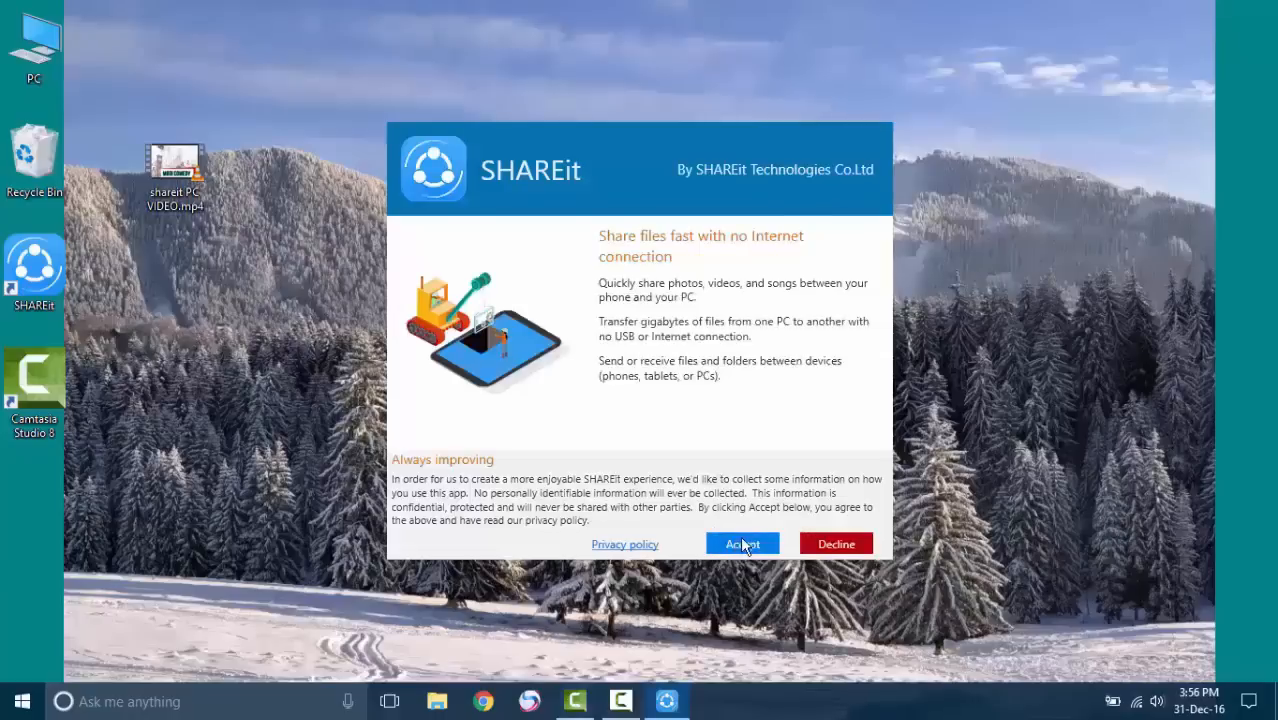
click(742, 544)
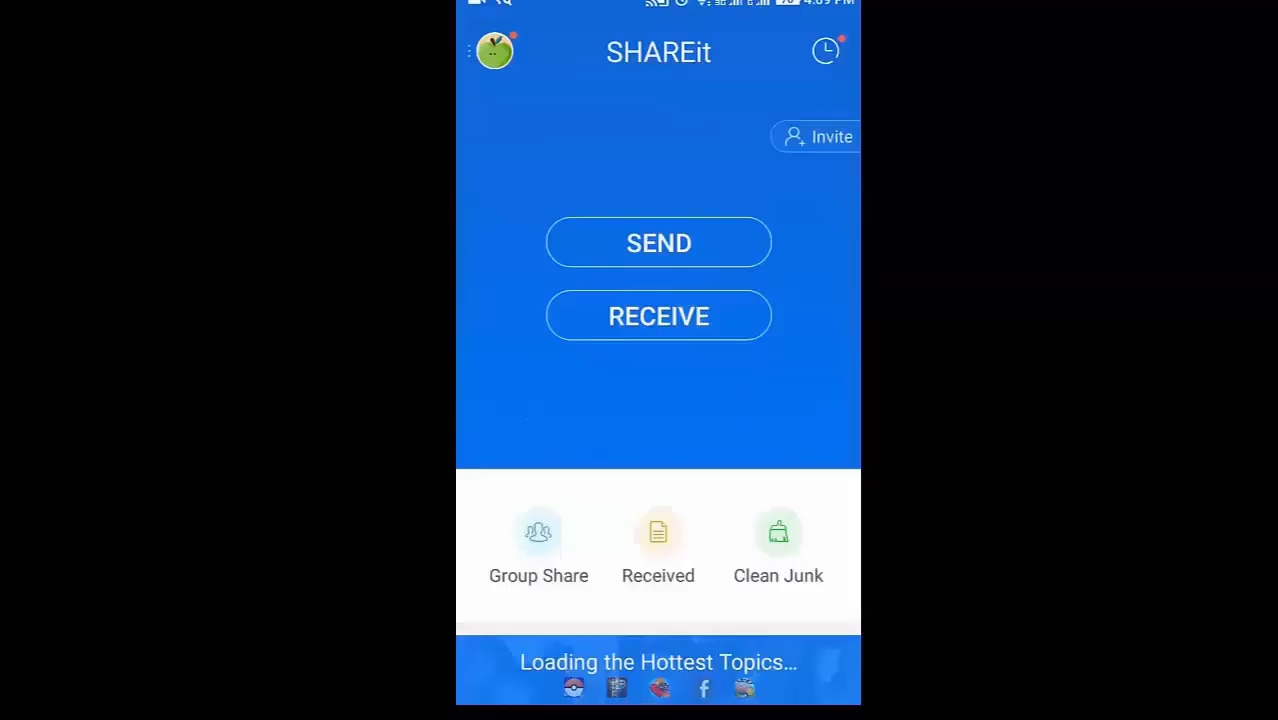
From the phone's side menu, use Connect to PC and pick the discovered SHAREit PC on the radar.
click(494, 52)
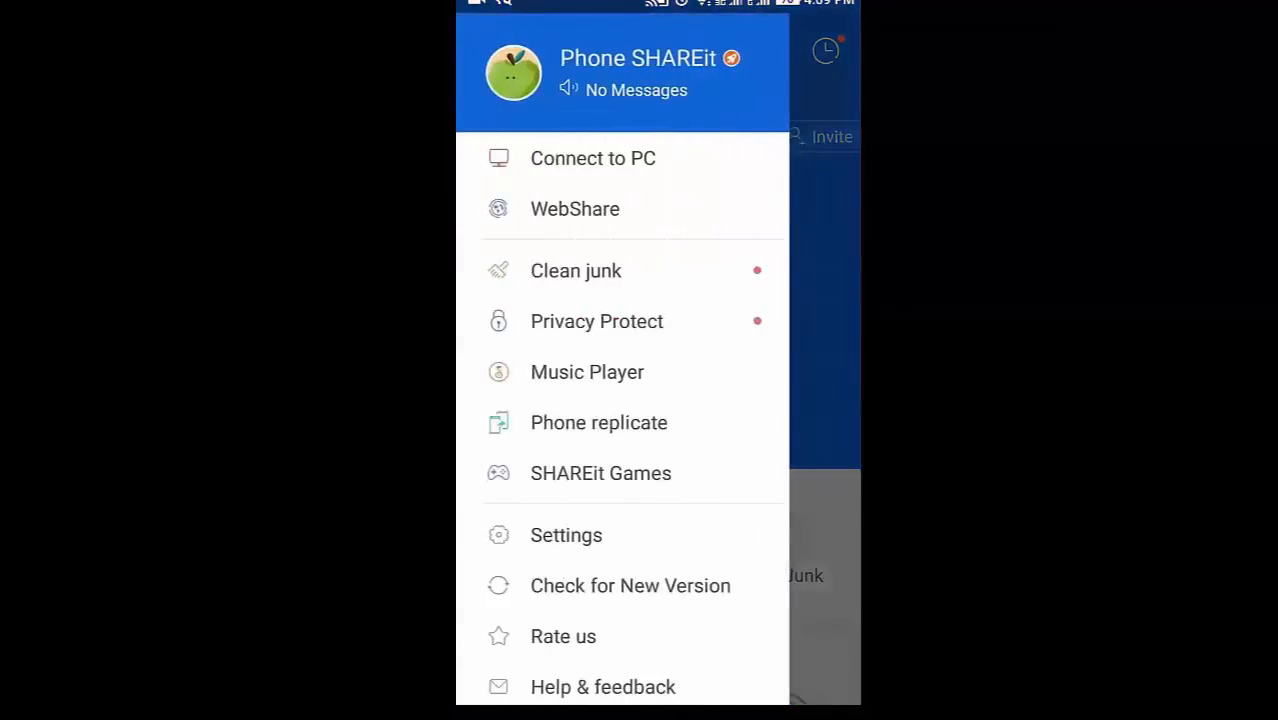
click(592, 158)
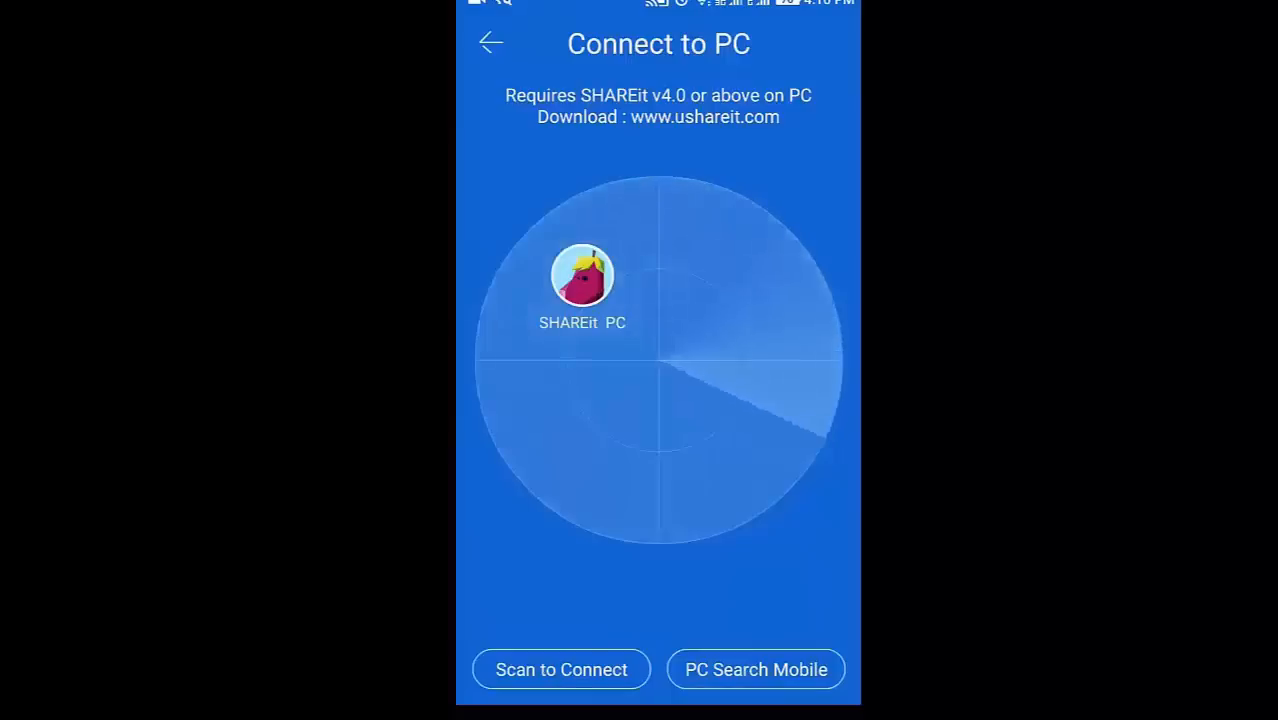
click(582, 278)
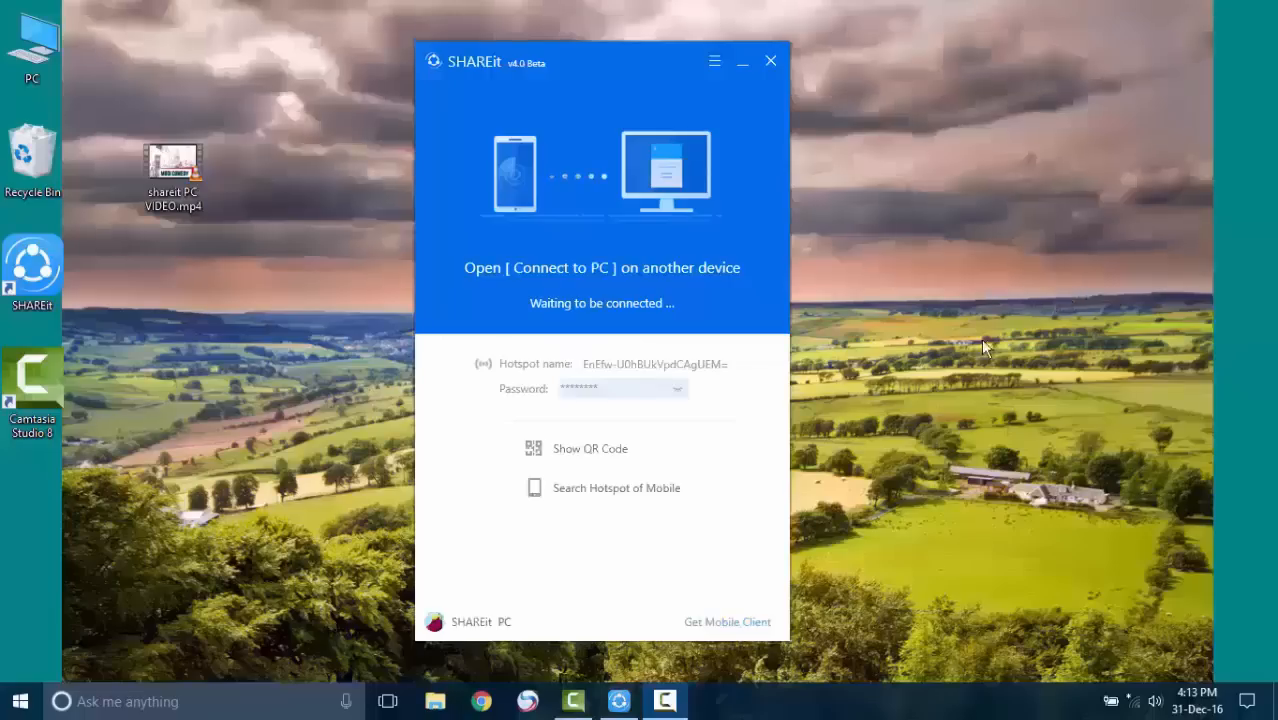
mouse_move(696, 406)
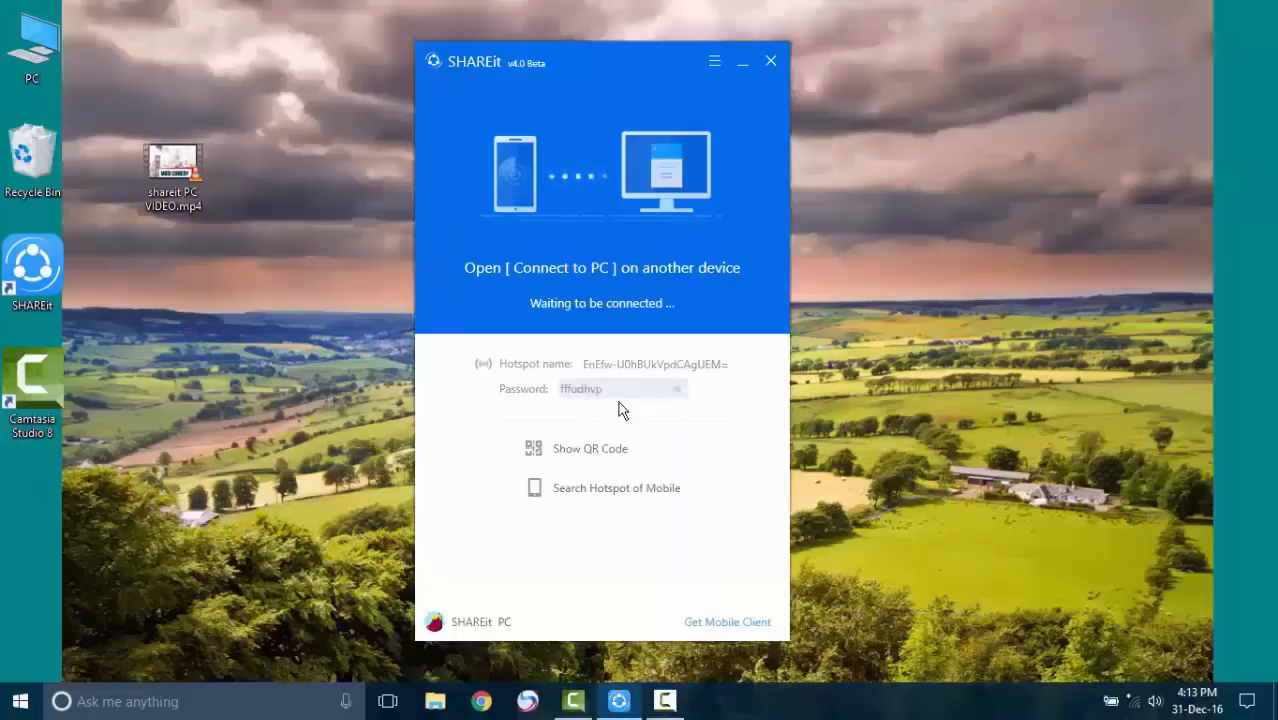
mouse_move(532, 616)
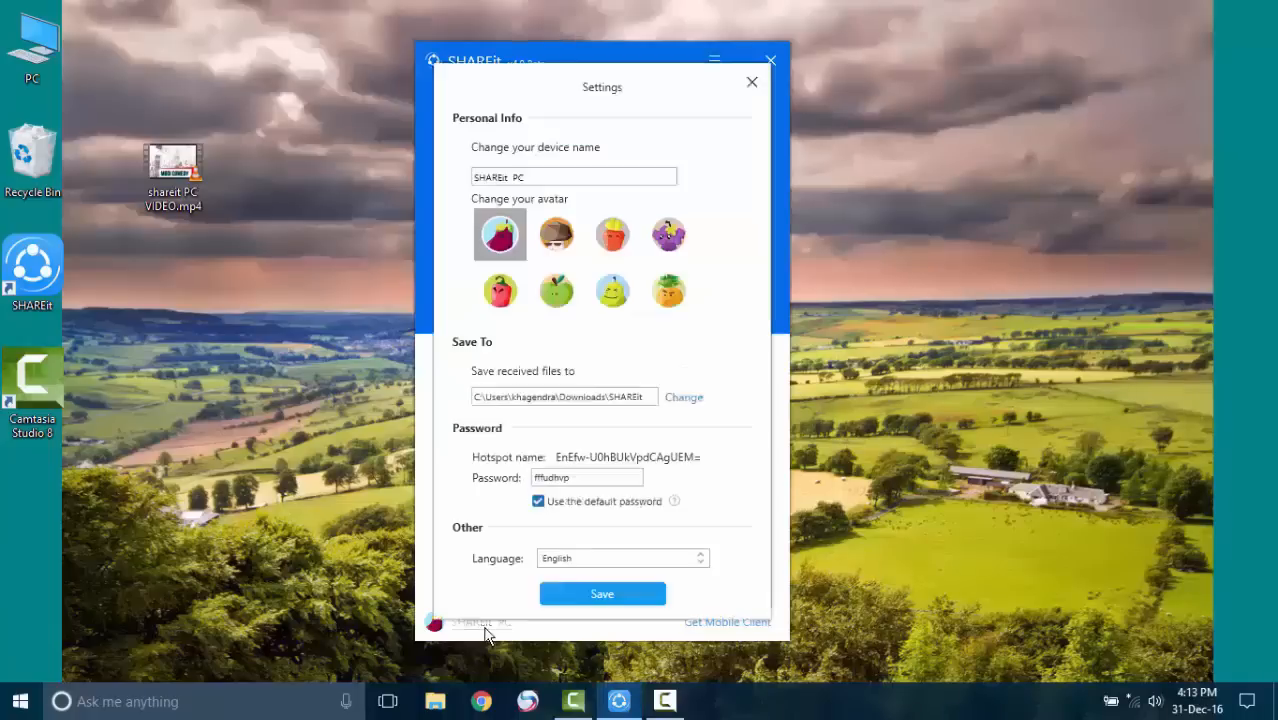
mouse_move(564, 520)
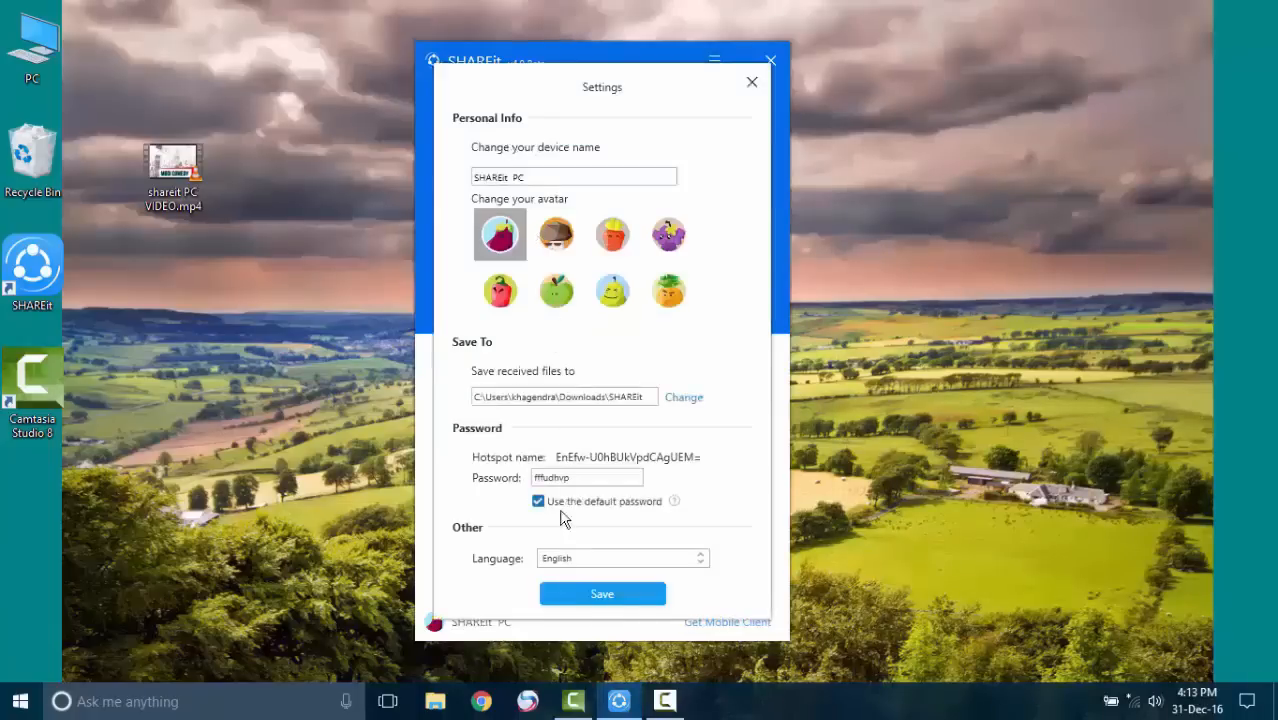
mouse_move(502, 470)
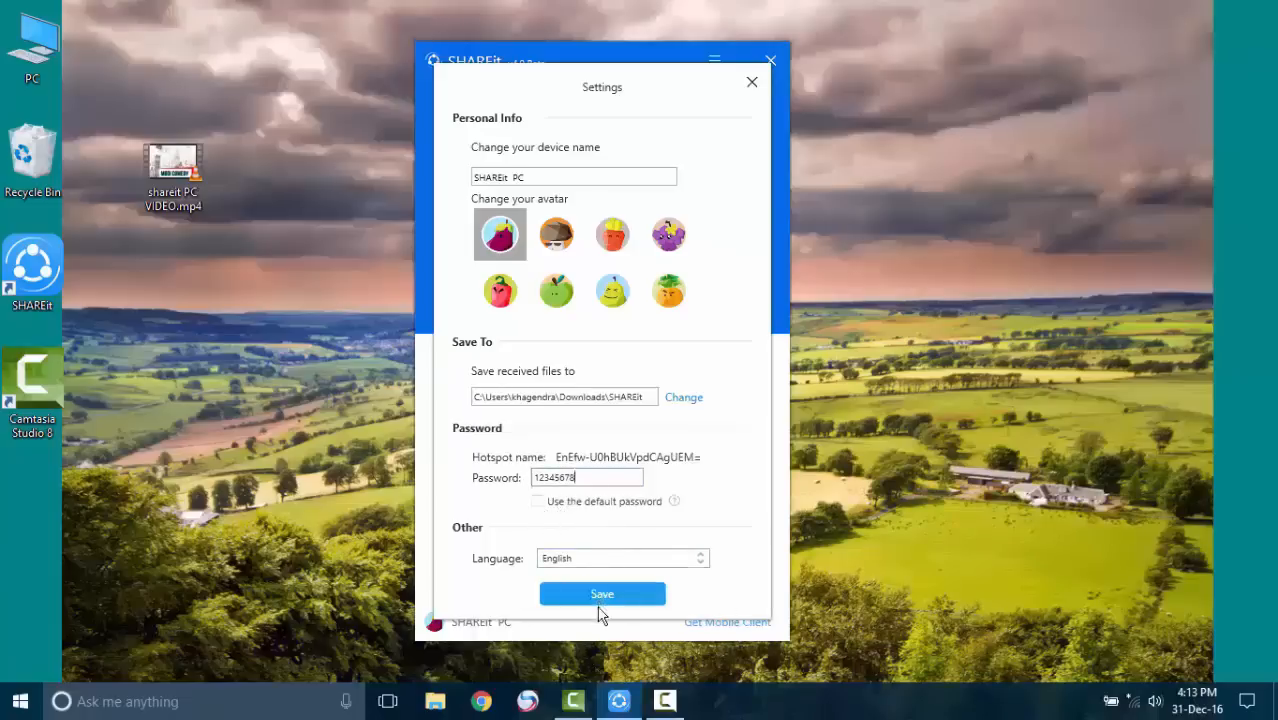
click(602, 594)
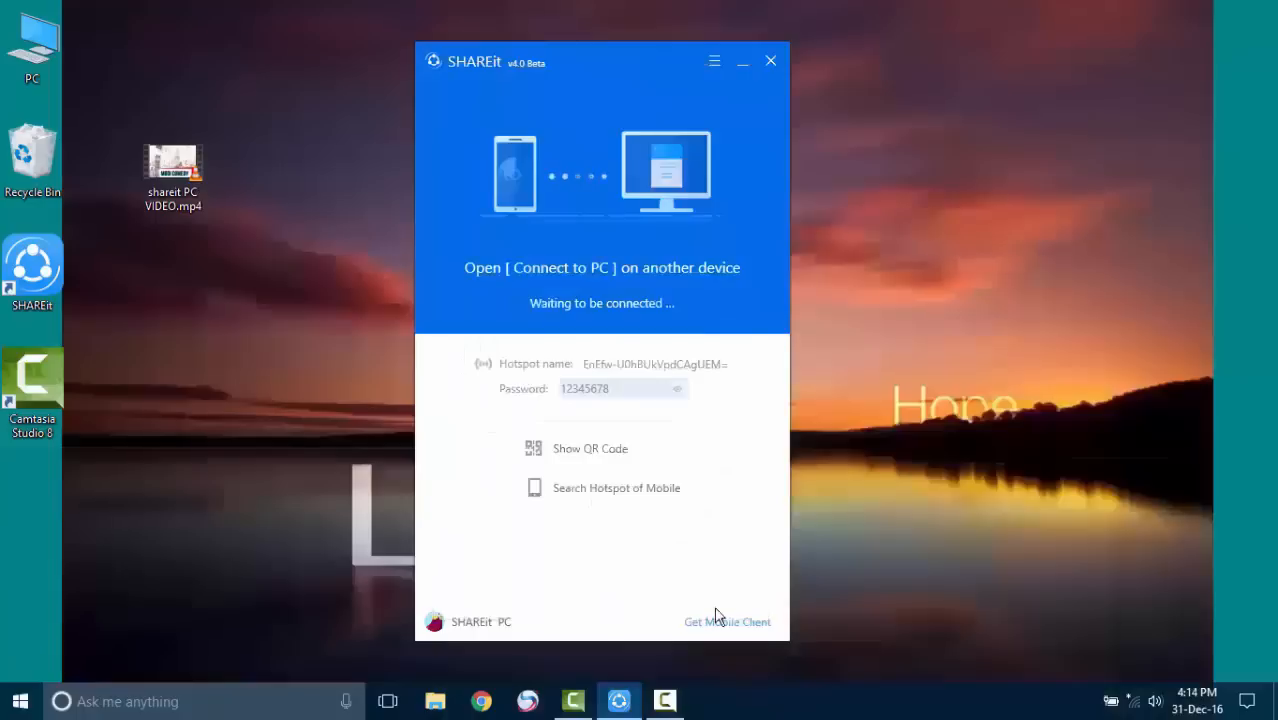
mouse_move(656, 552)
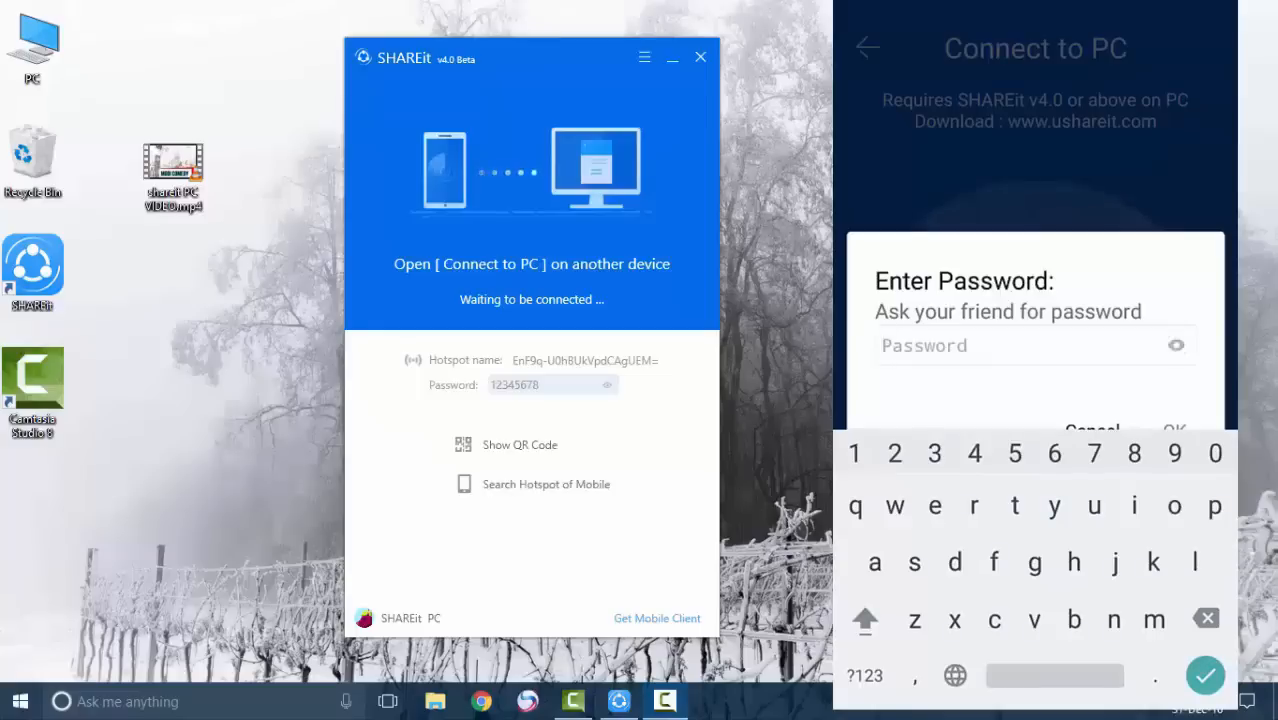
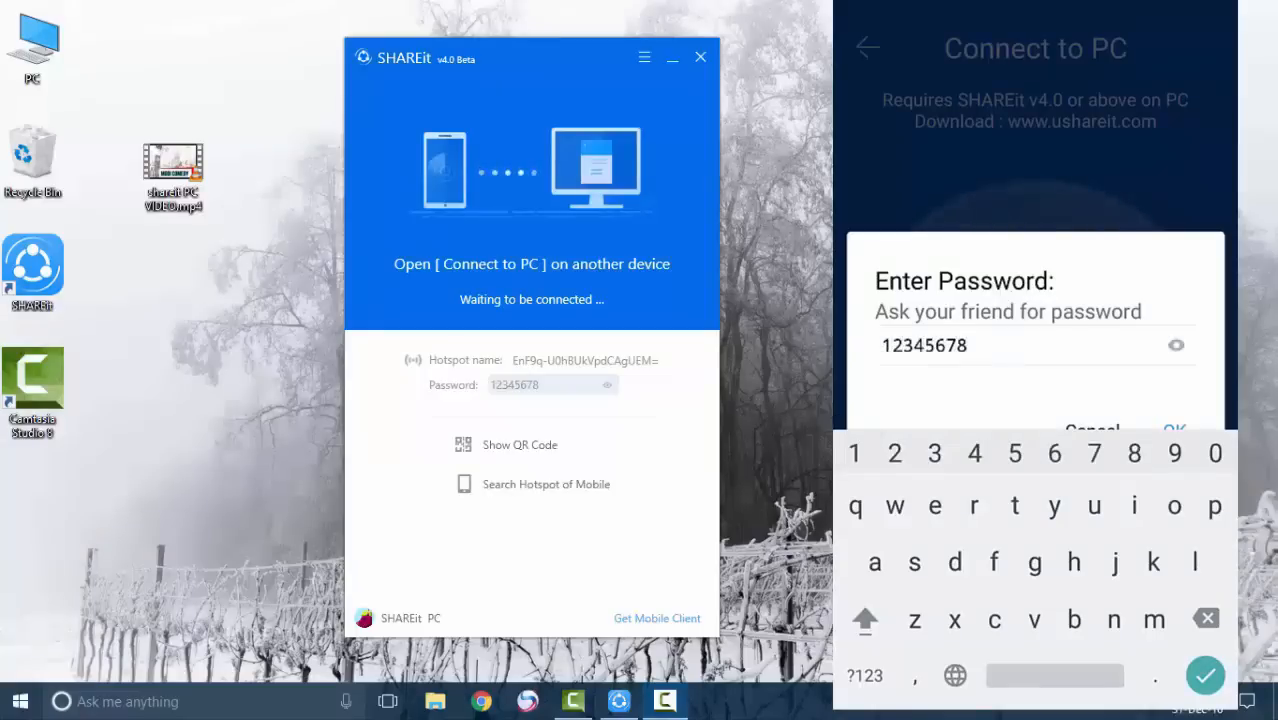
click(1178, 432)
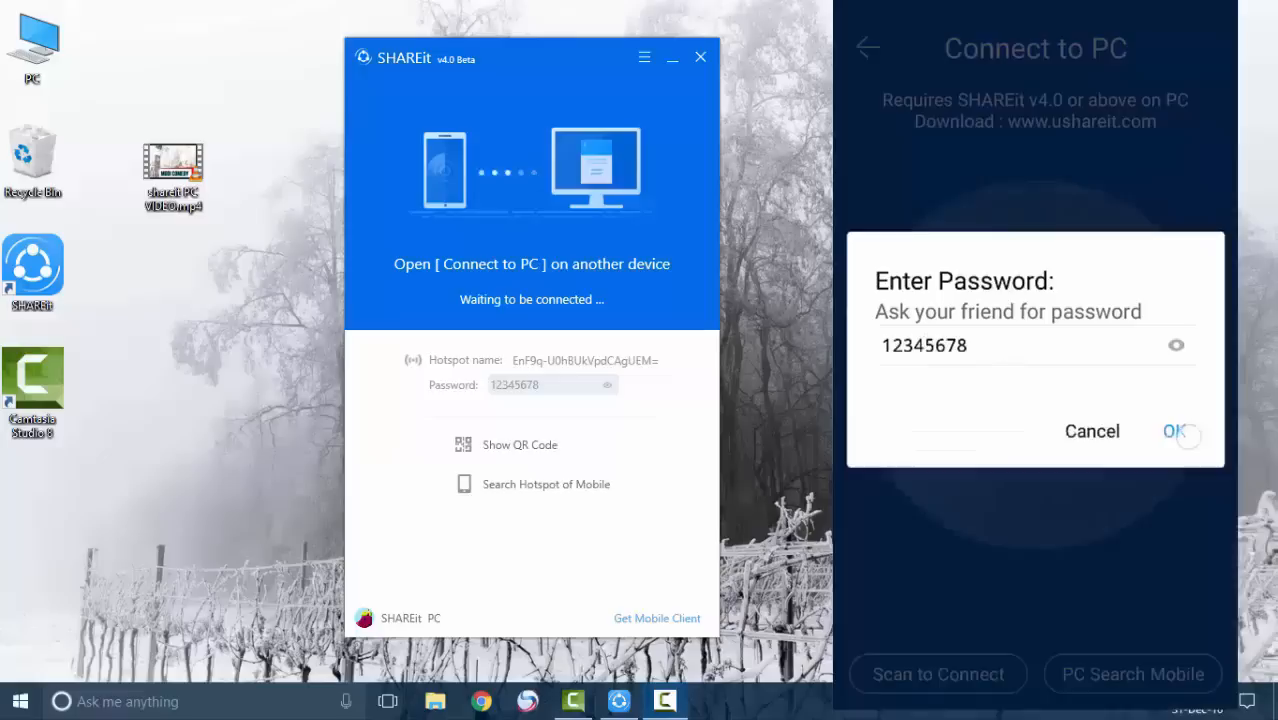
click(1176, 432)
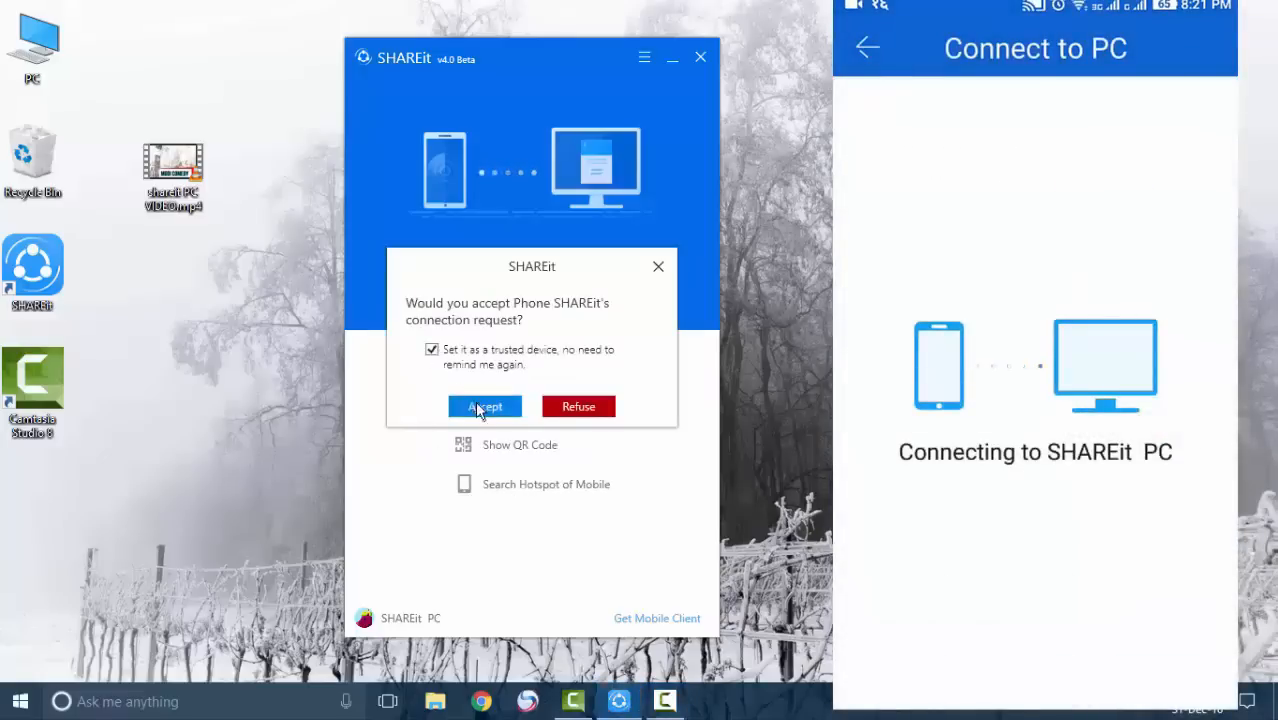
Accept the phone's connection request on the PC, keeping it as a trusted device.
click(484, 406)
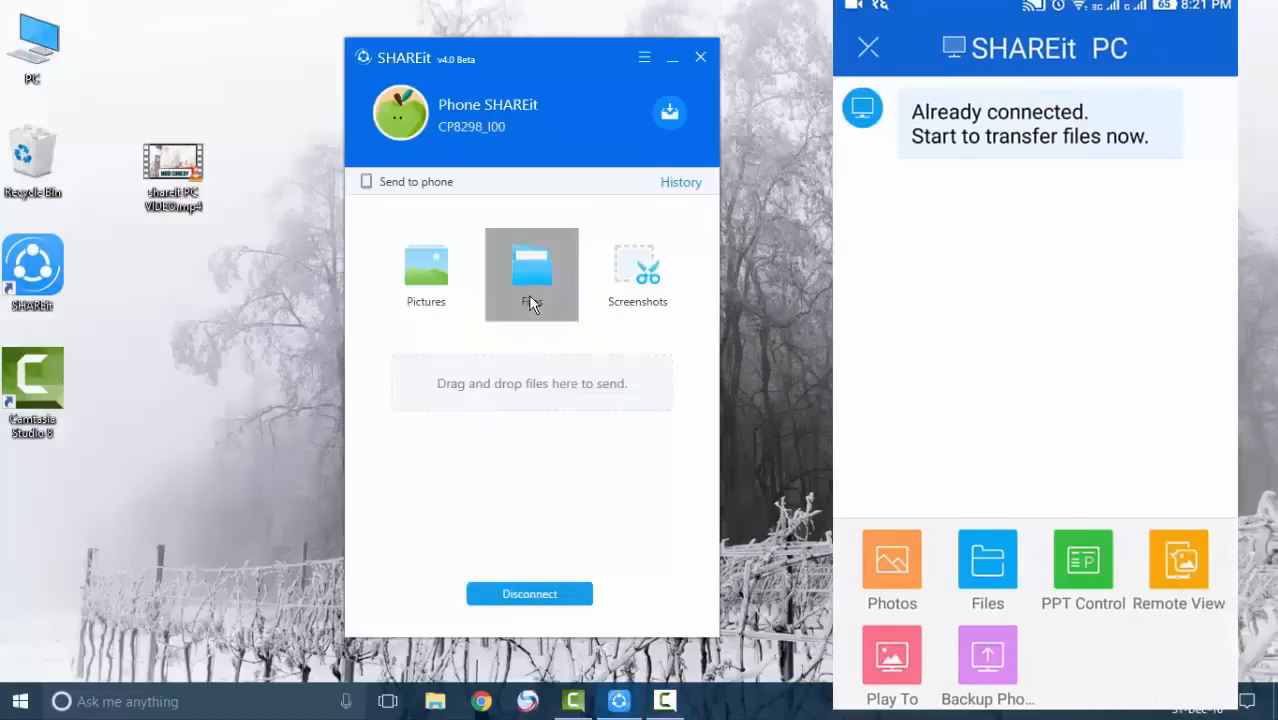
Send shareit PC VIDEO.mp4 from the PC's files to the phone.
click(532, 274)
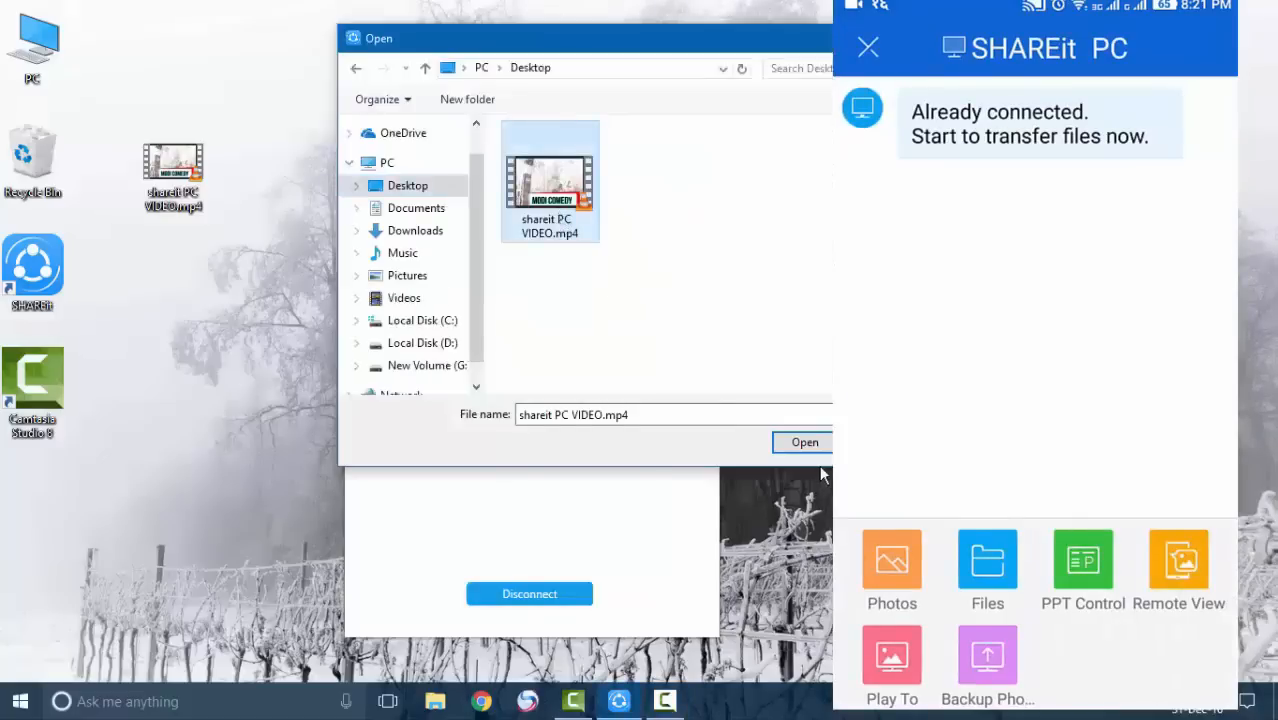
click(802, 442)
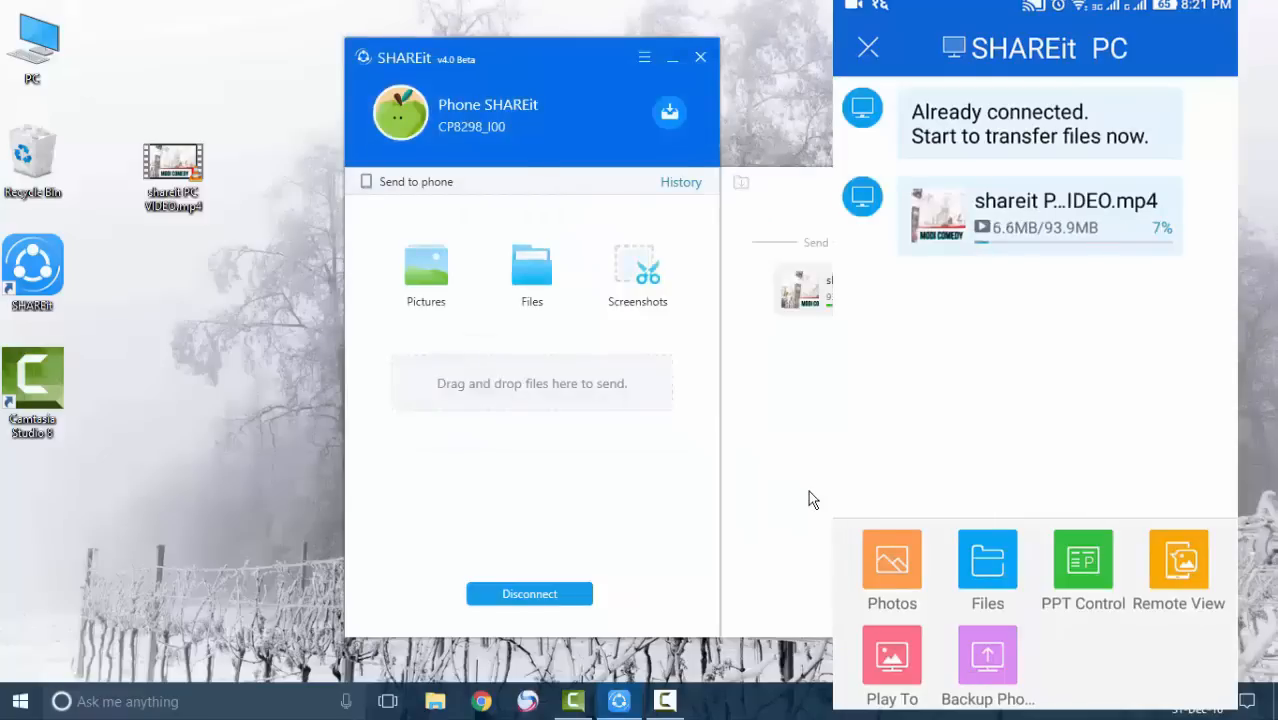
Select SHAREit phone video.mp4 from the phone's SD card to send to the PC.
click(988, 560)
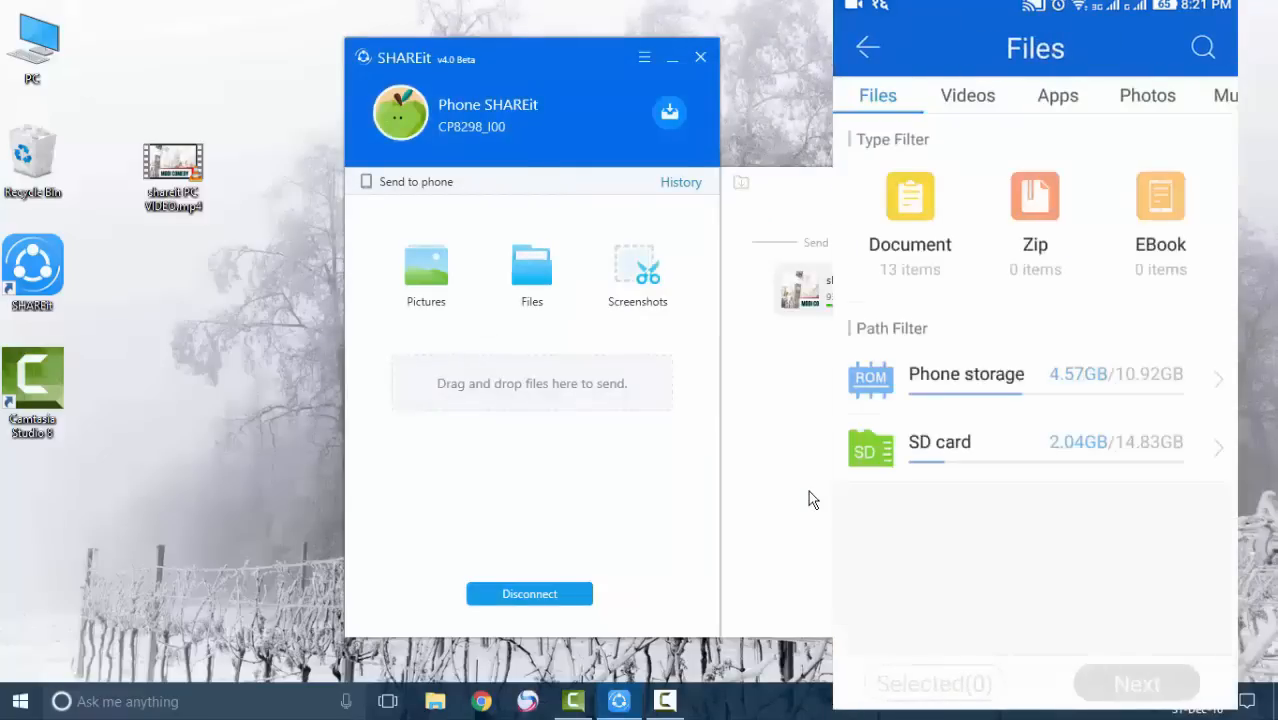
click(938, 442)
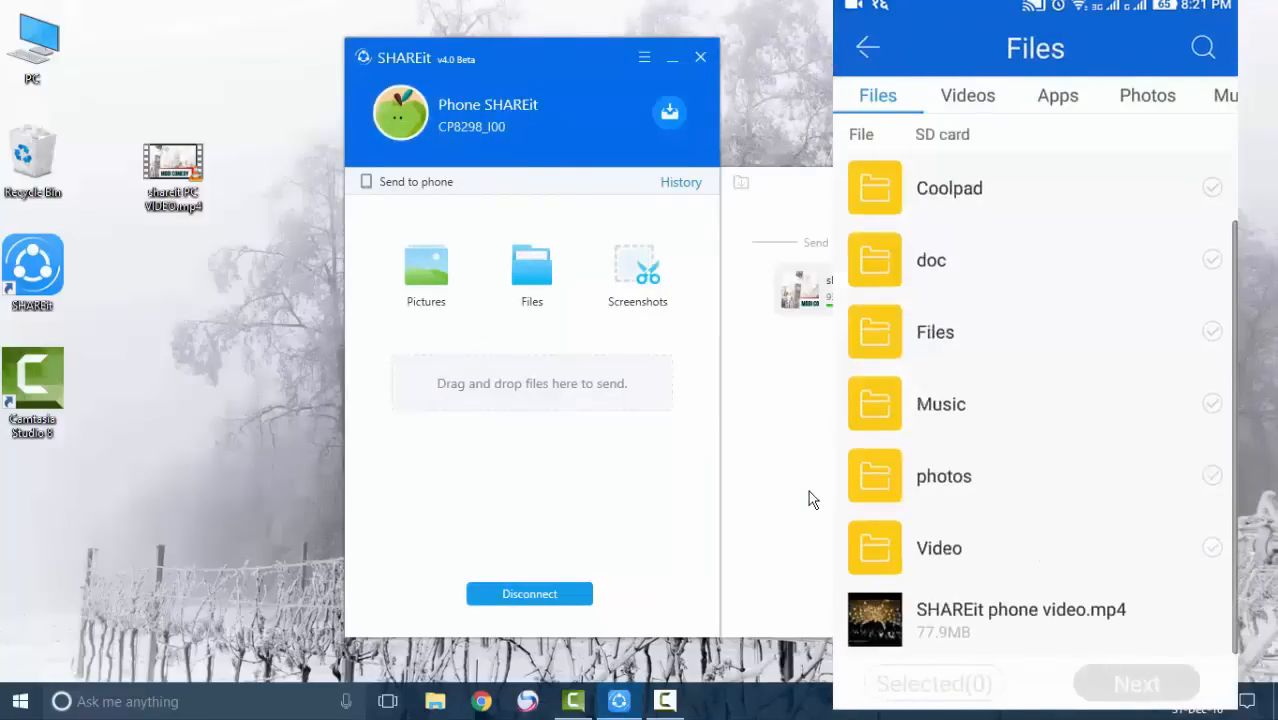
click(1210, 612)
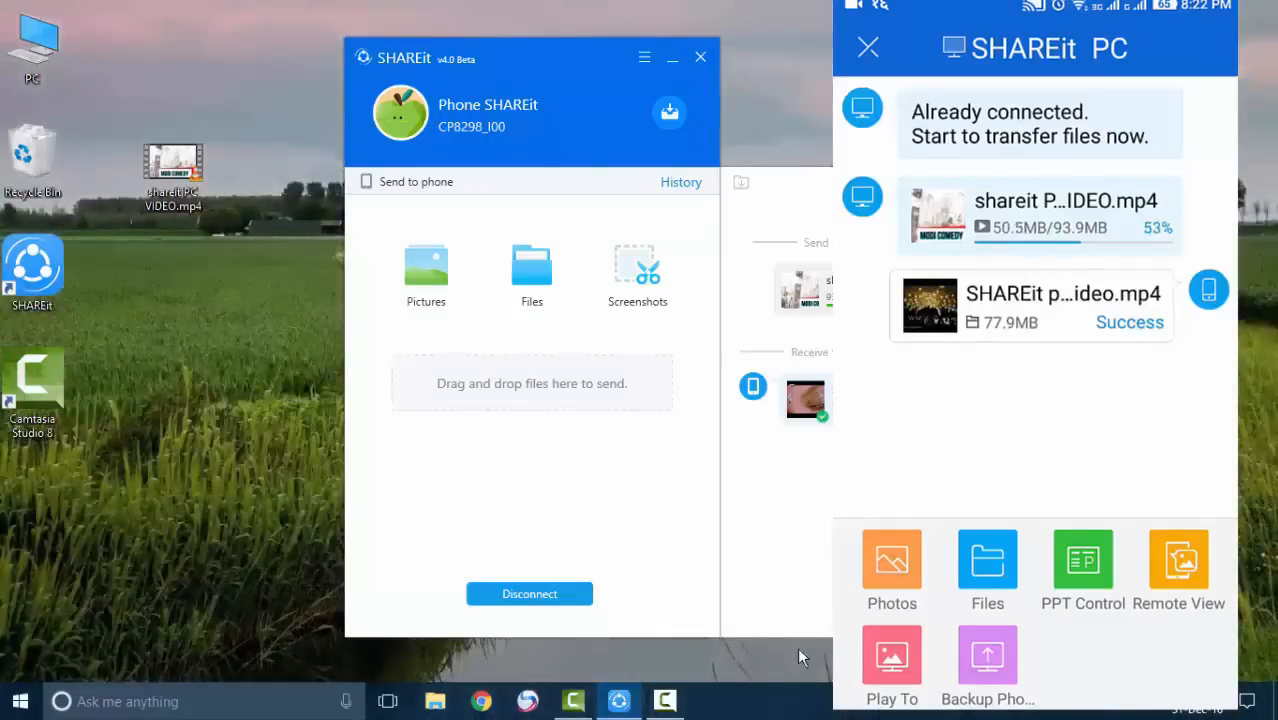
mouse_move(712, 612)
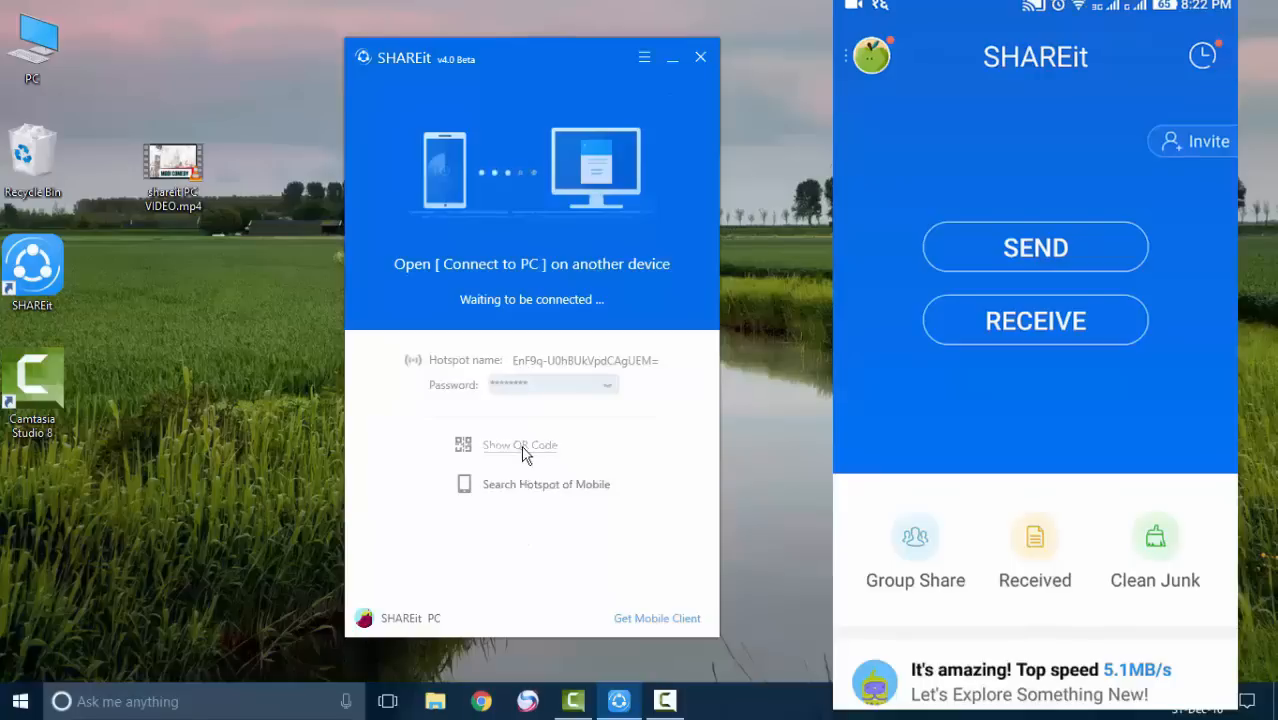
Show the PC's QR code and connect the phone by Scan to Connect via the PC's hotspot.
click(520, 444)
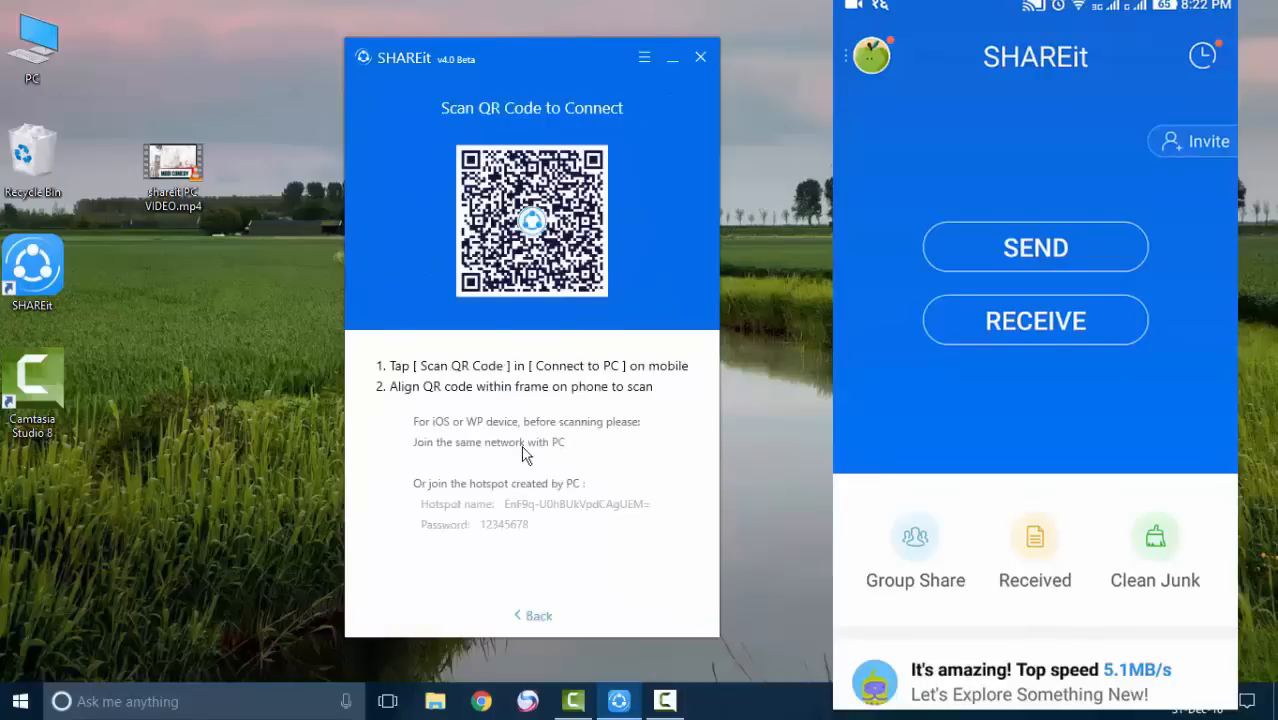
click(844, 56)
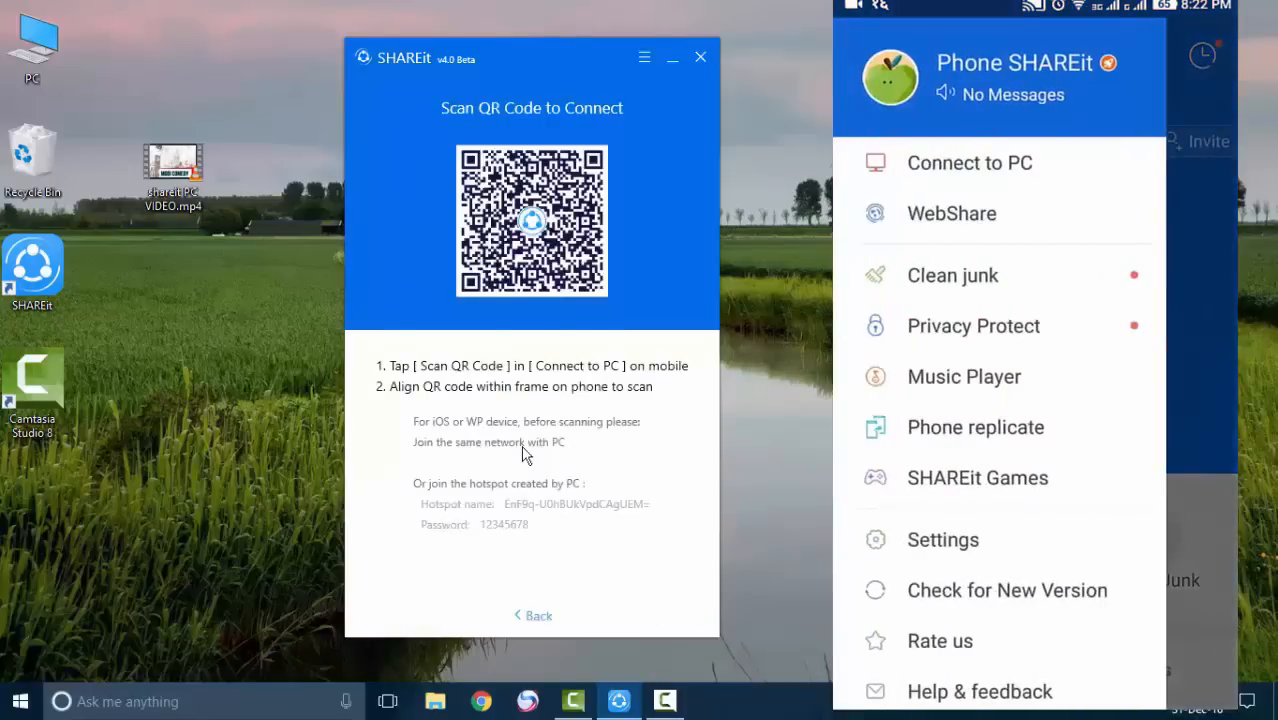
click(968, 162)
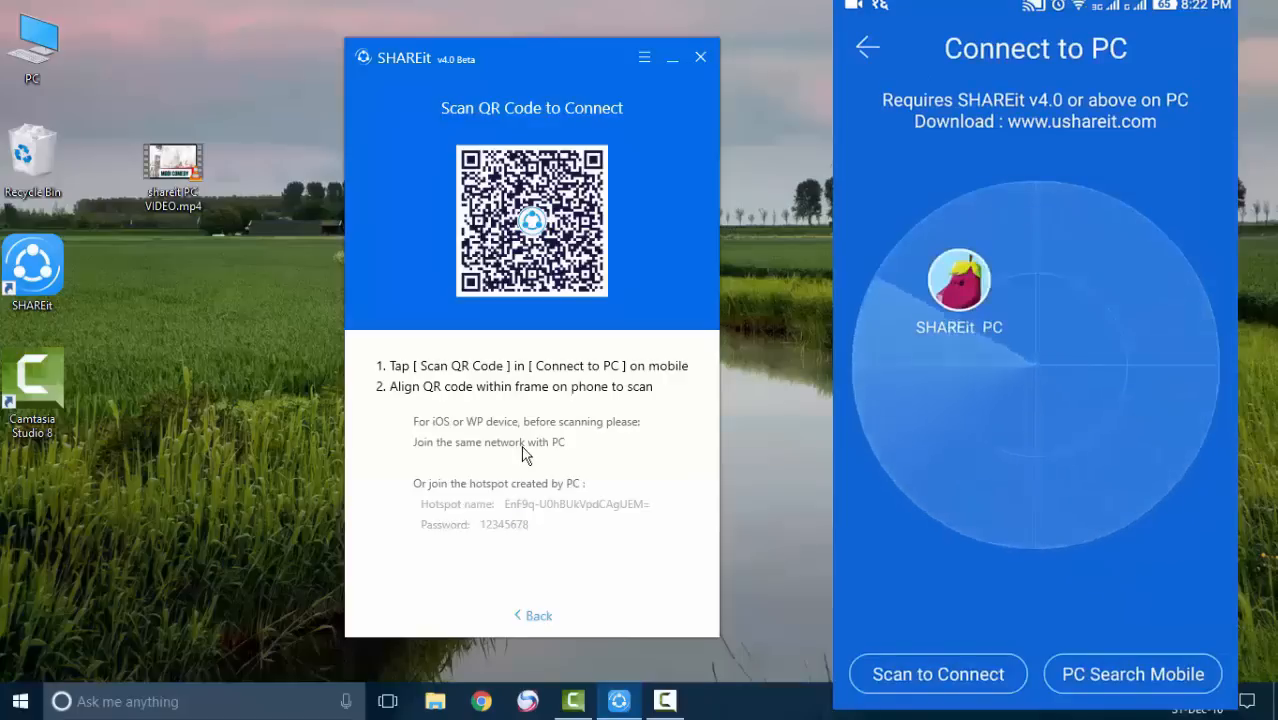
click(936, 672)
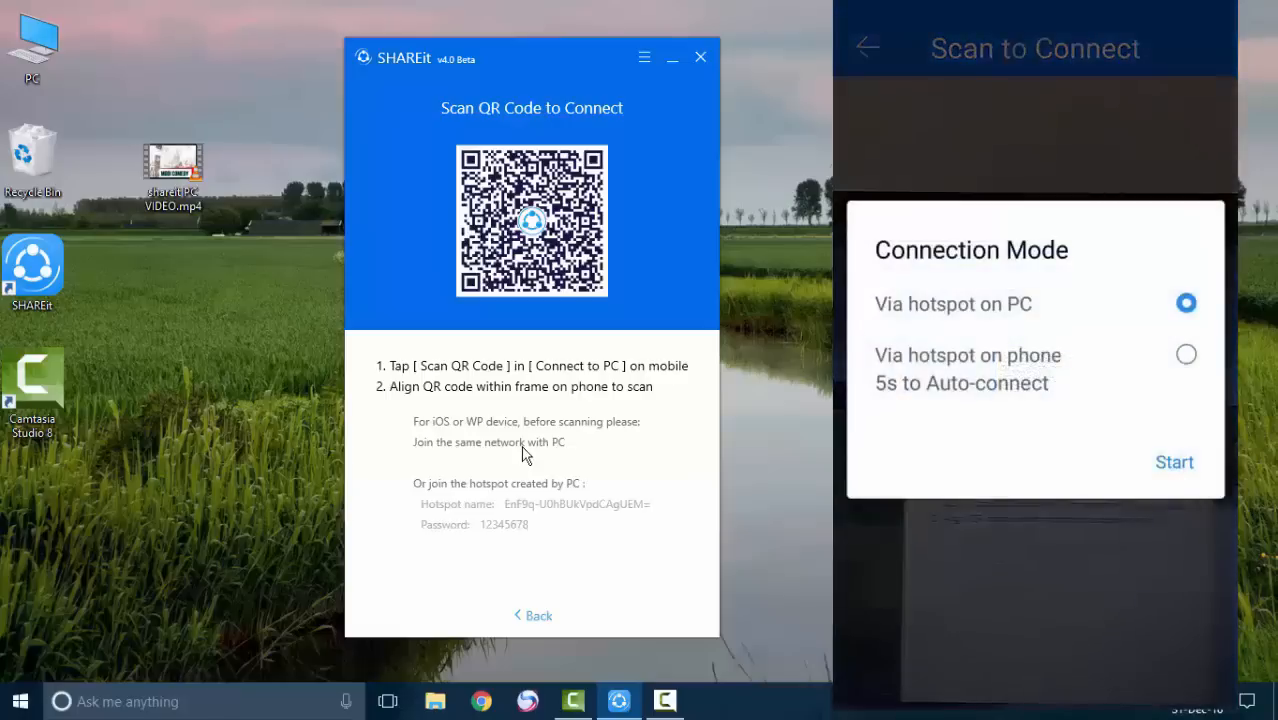
click(1174, 460)
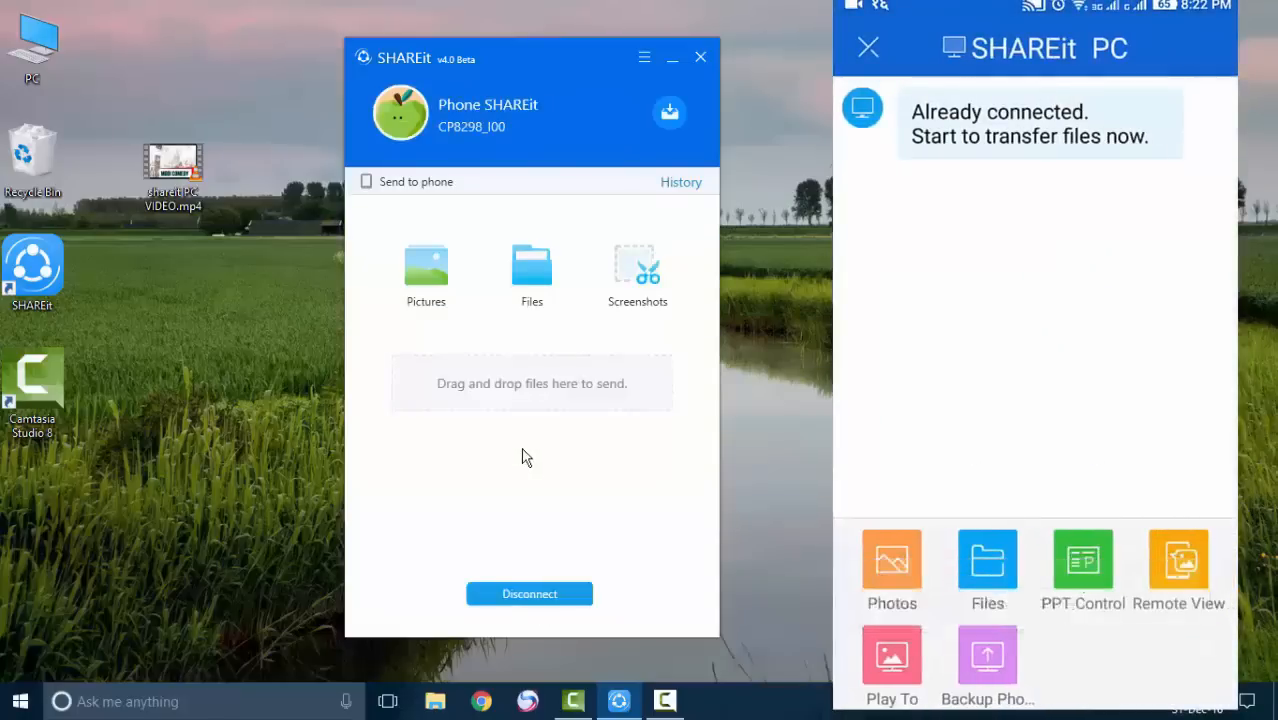
mouse_move(564, 532)
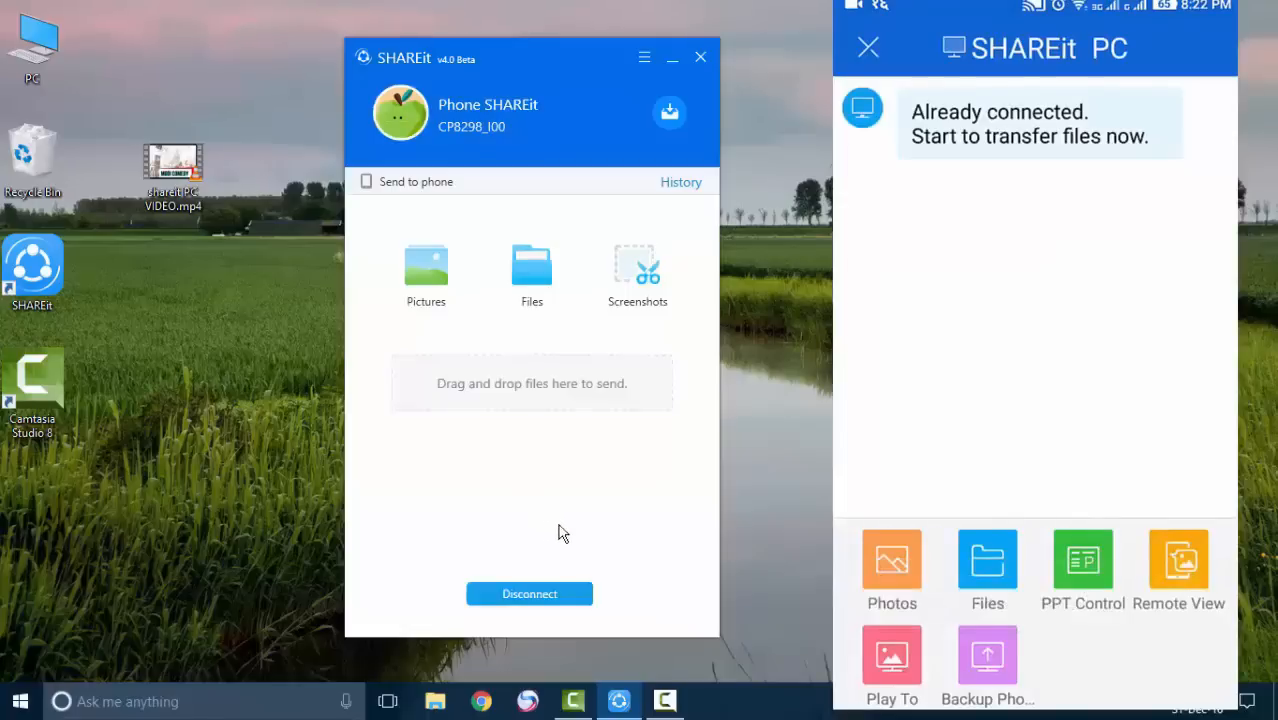
mouse_move(502, 368)
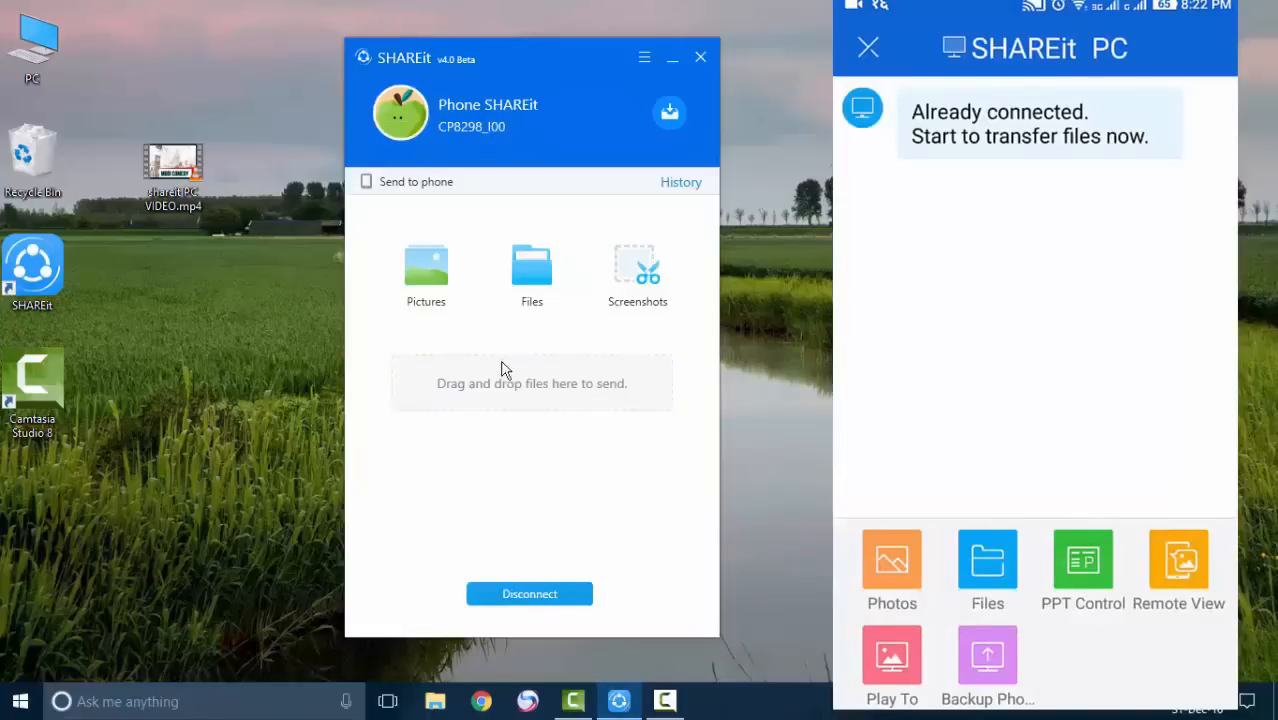
mouse_move(526, 476)
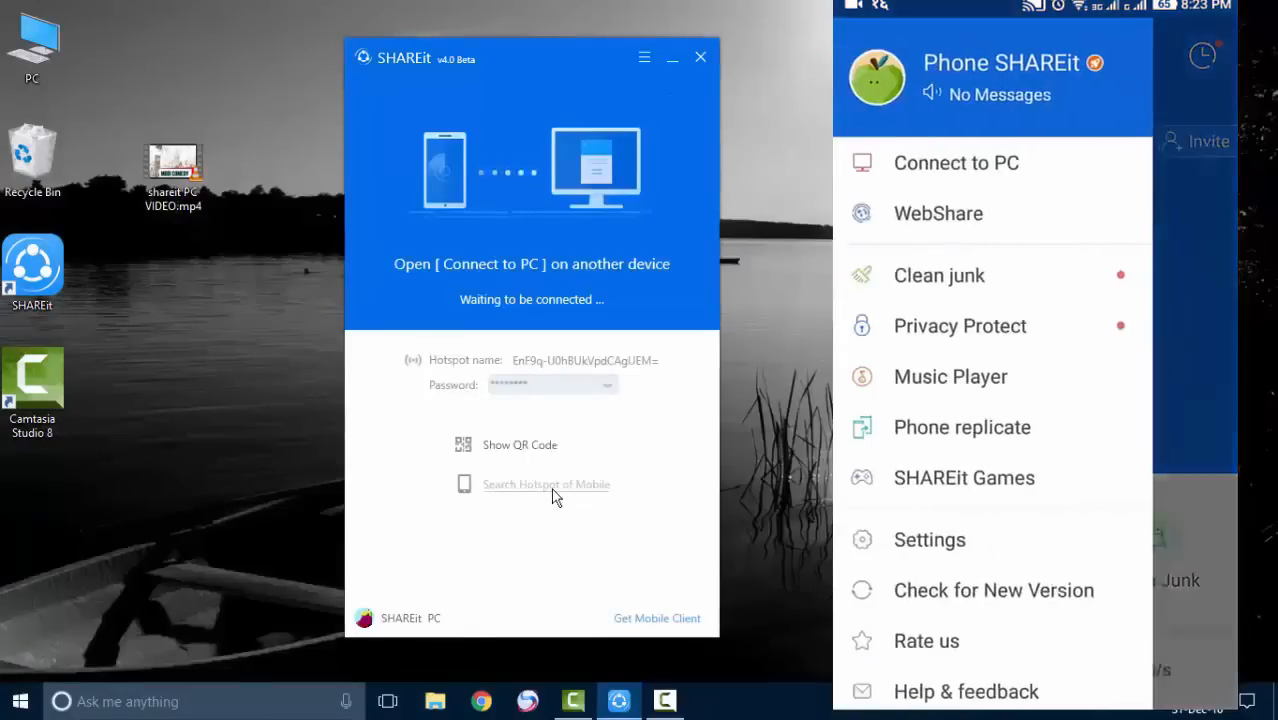
Set the phone to PC Search Mobile, search its hotspot from the PC and connect to Phone SHAREit.
click(956, 162)
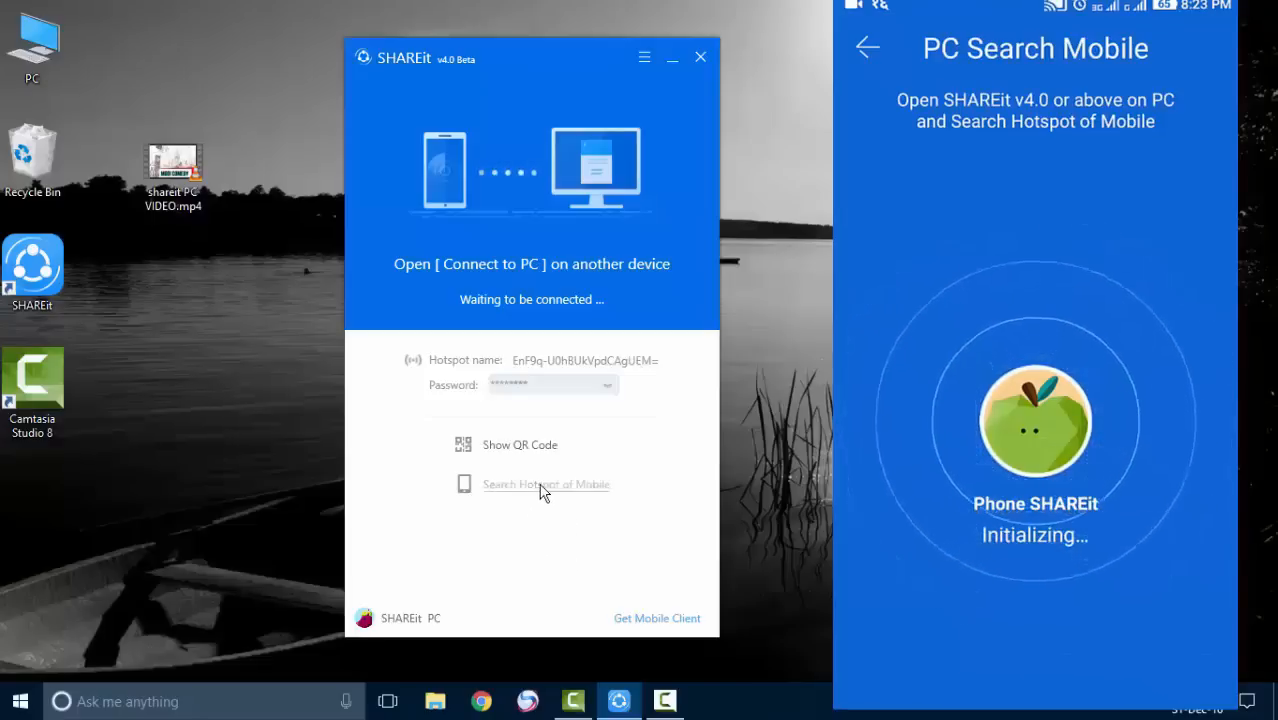
click(544, 486)
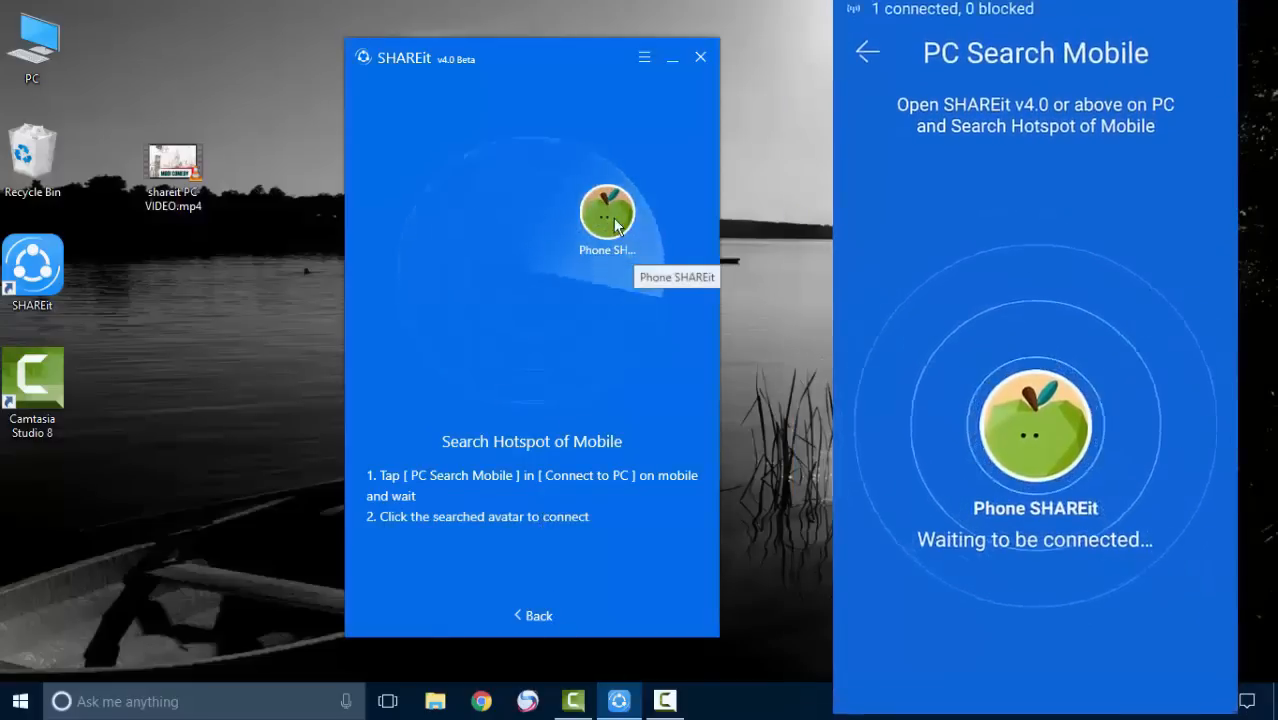
click(608, 216)
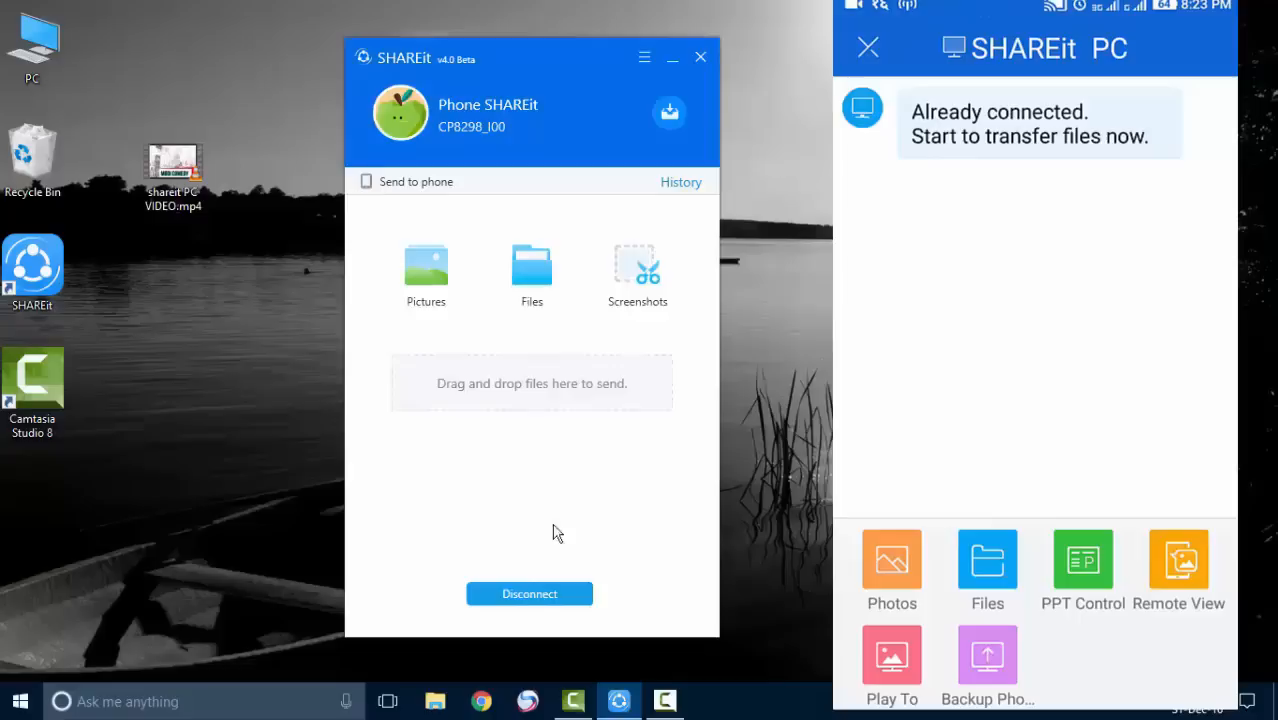
mouse_move(548, 498)
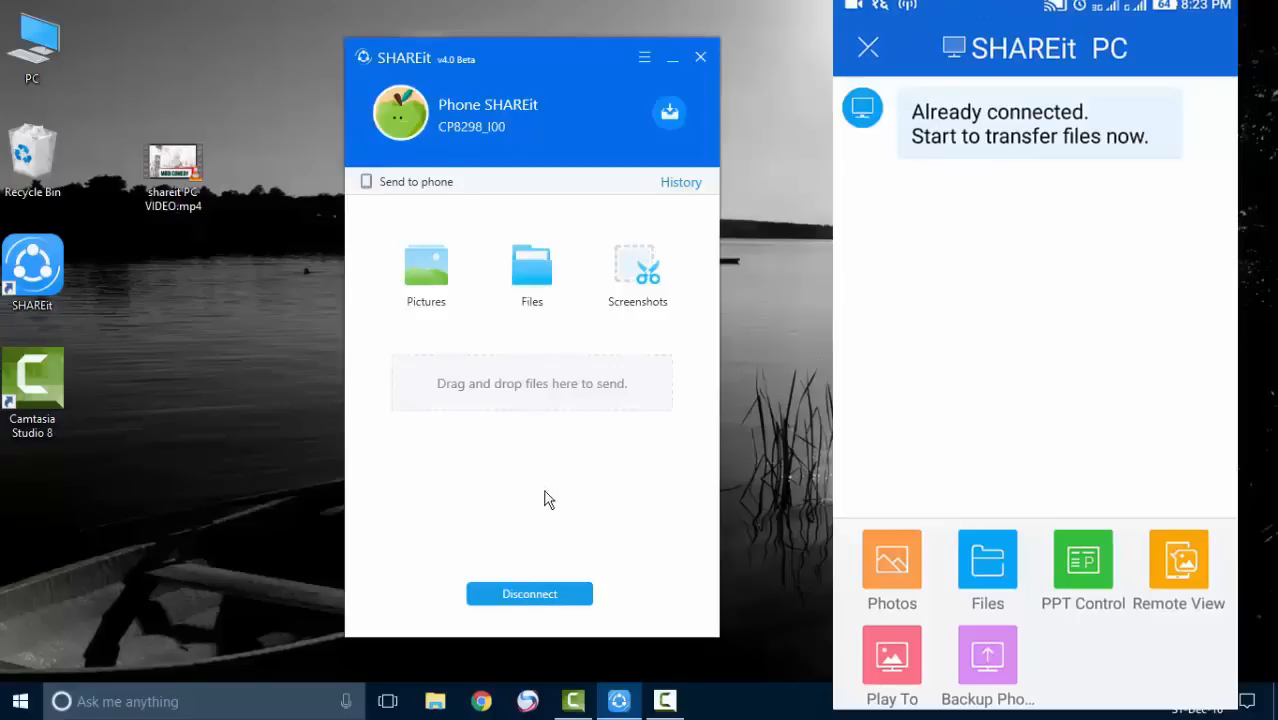
mouse_move(576, 448)
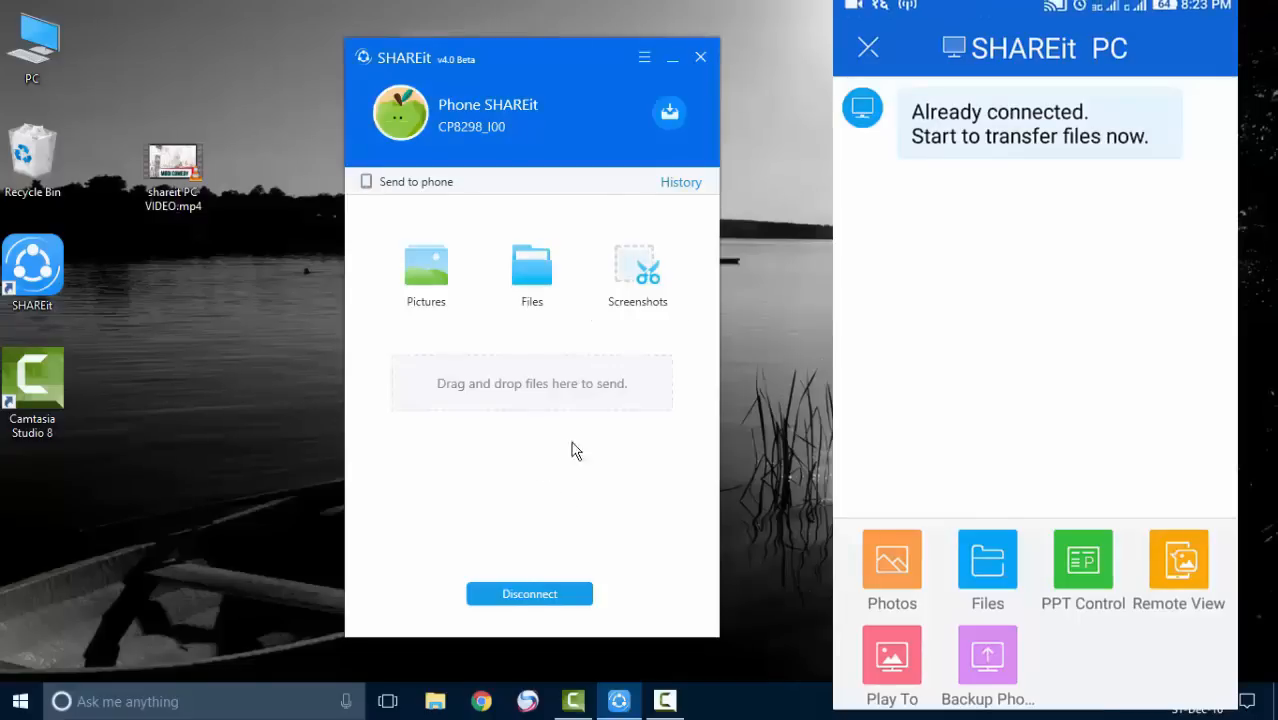
mouse_move(532, 360)
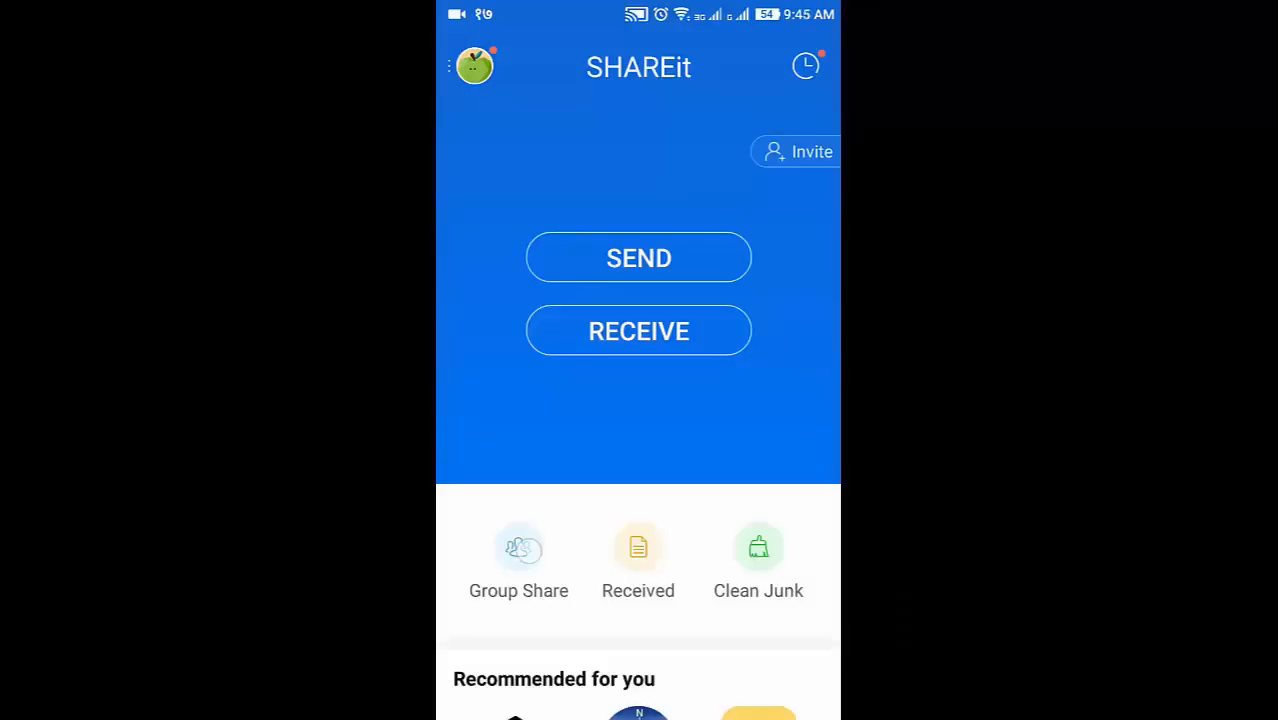
View the Group Share 'See the Instructions' page on creating and joining a group.
click(518, 548)
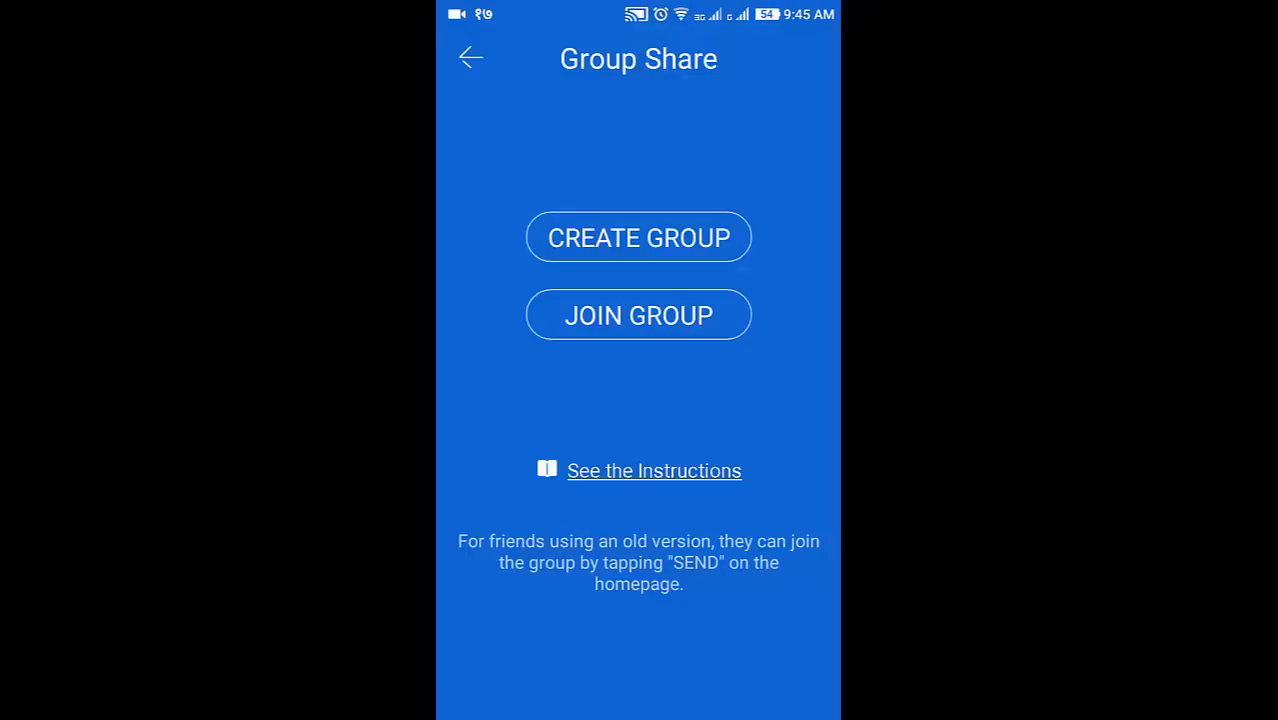
click(654, 470)
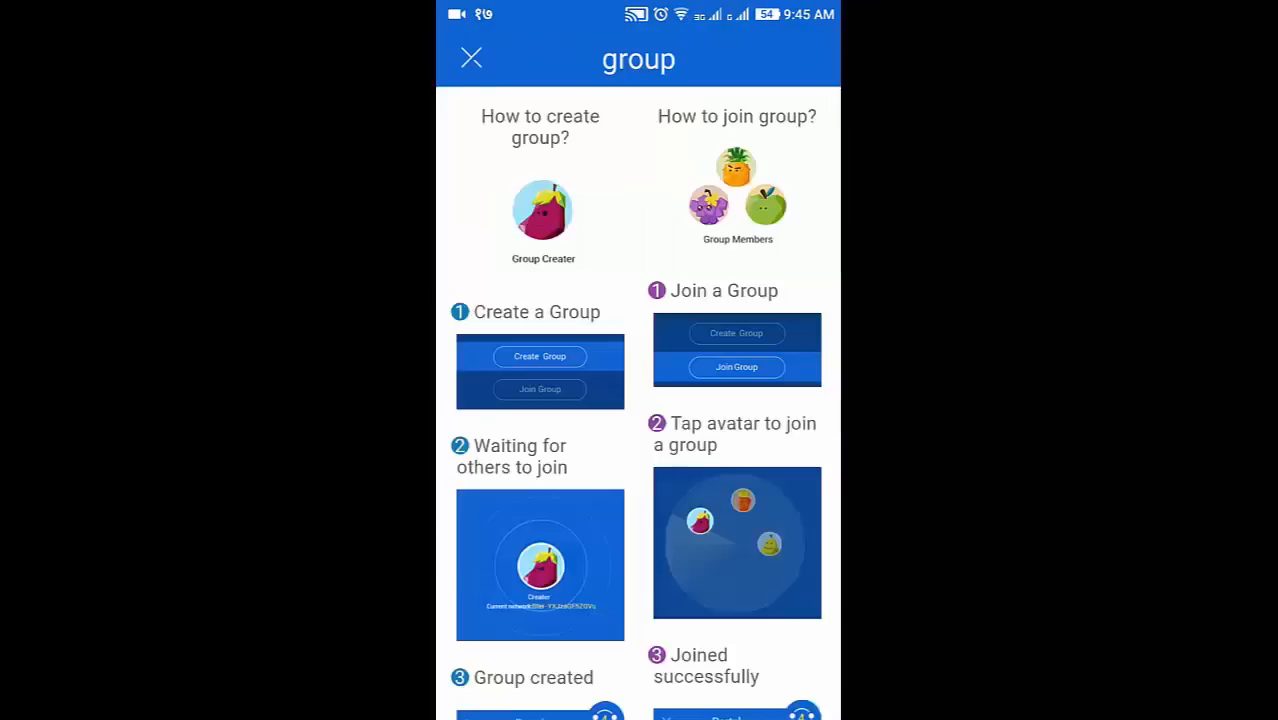
scroll(down, 3)
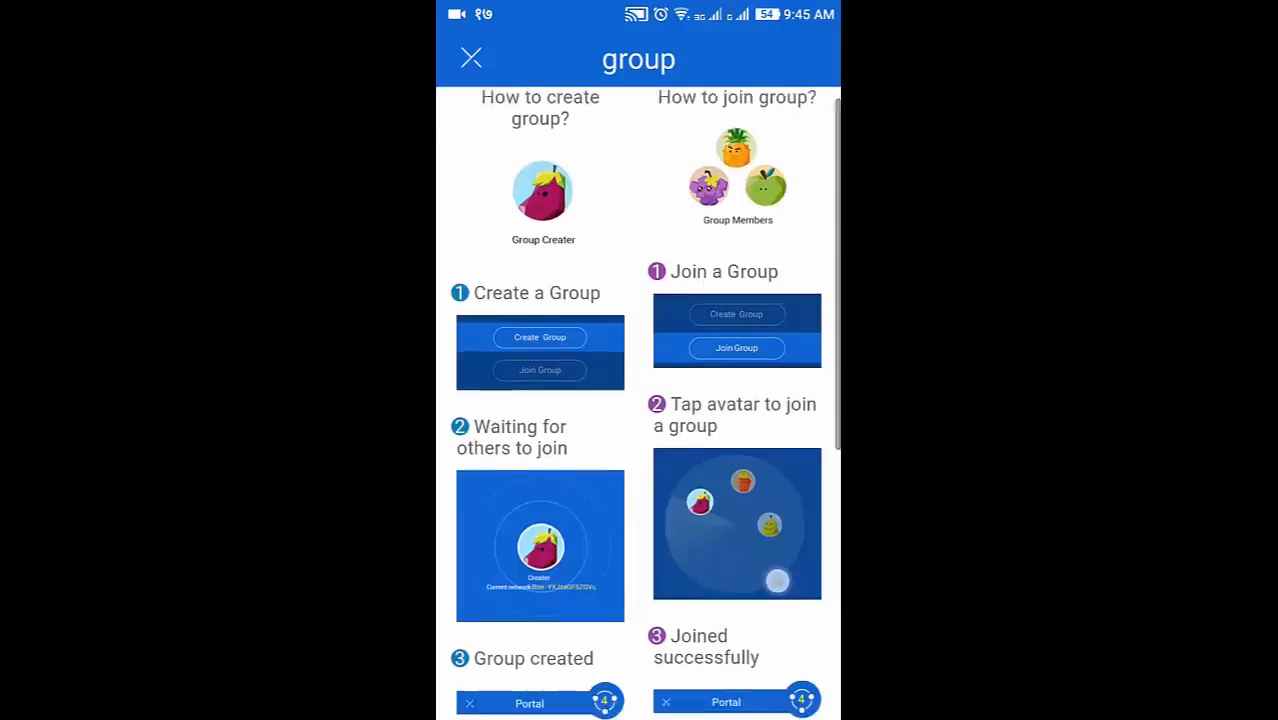